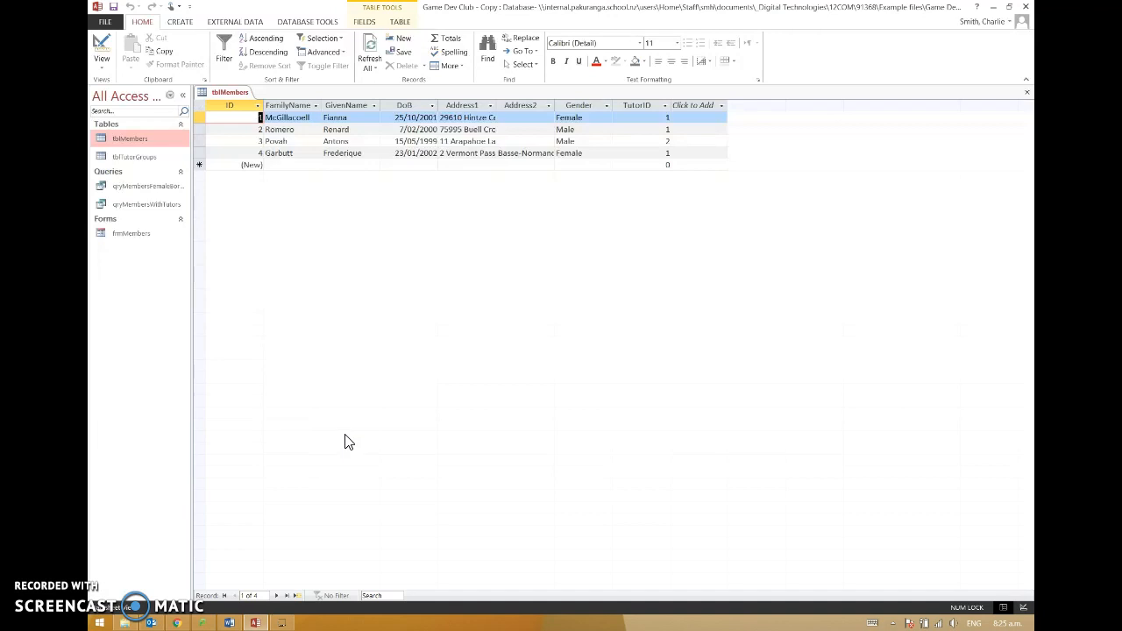
pyautogui.moveTo(436, 229)
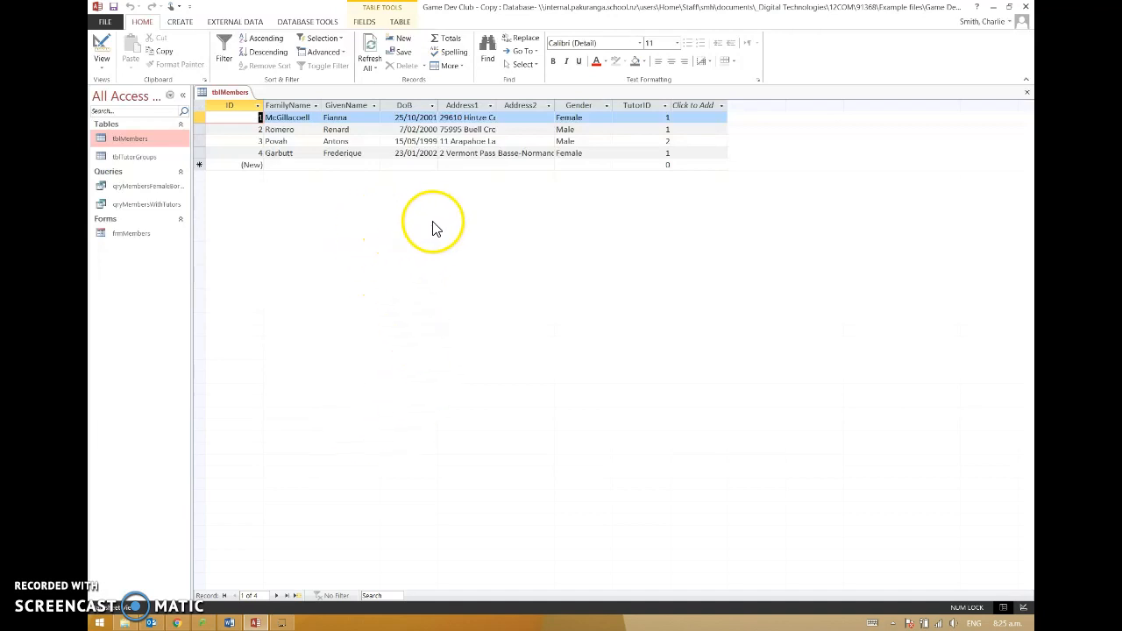
pyautogui.moveTo(553, 298)
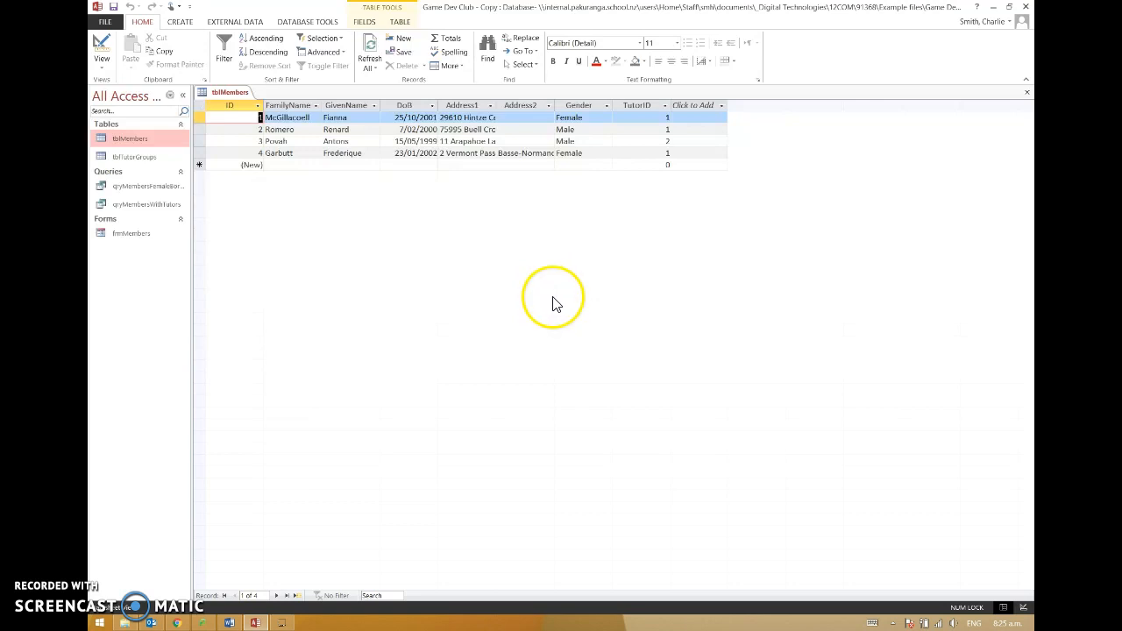
pyautogui.moveTo(598, 291)
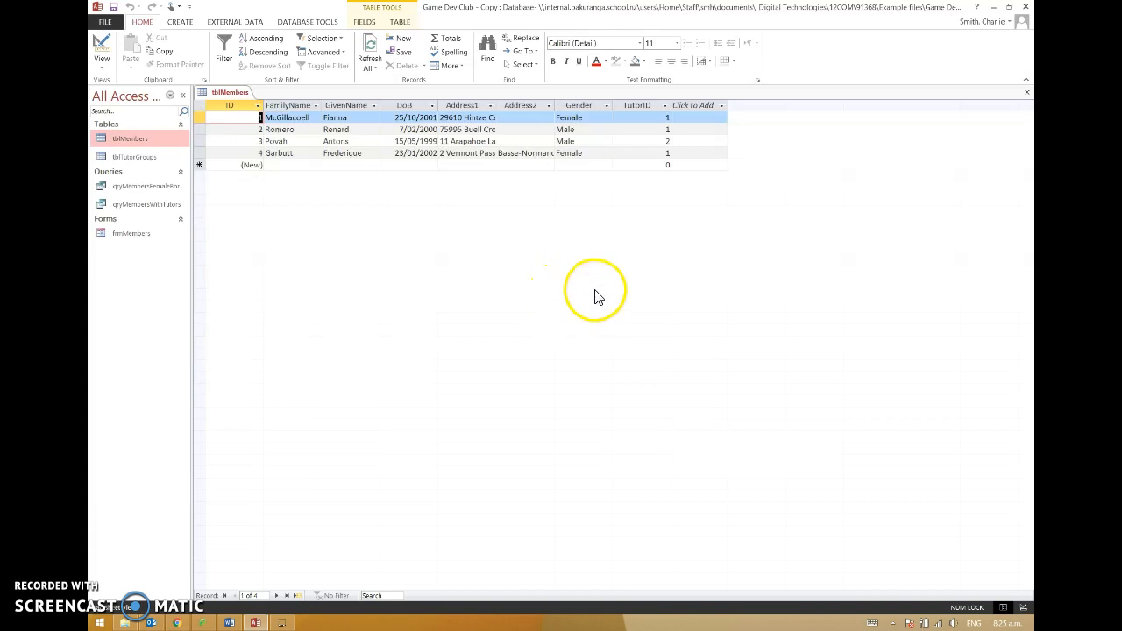
pyautogui.moveTo(664, 238)
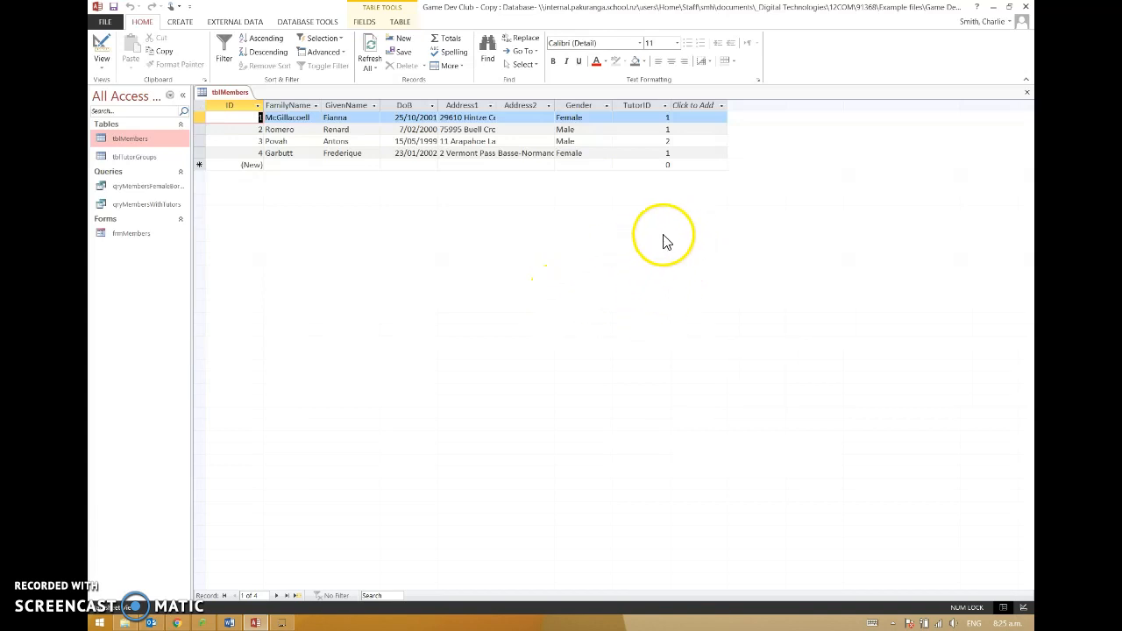
pyautogui.moveTo(701, 121)
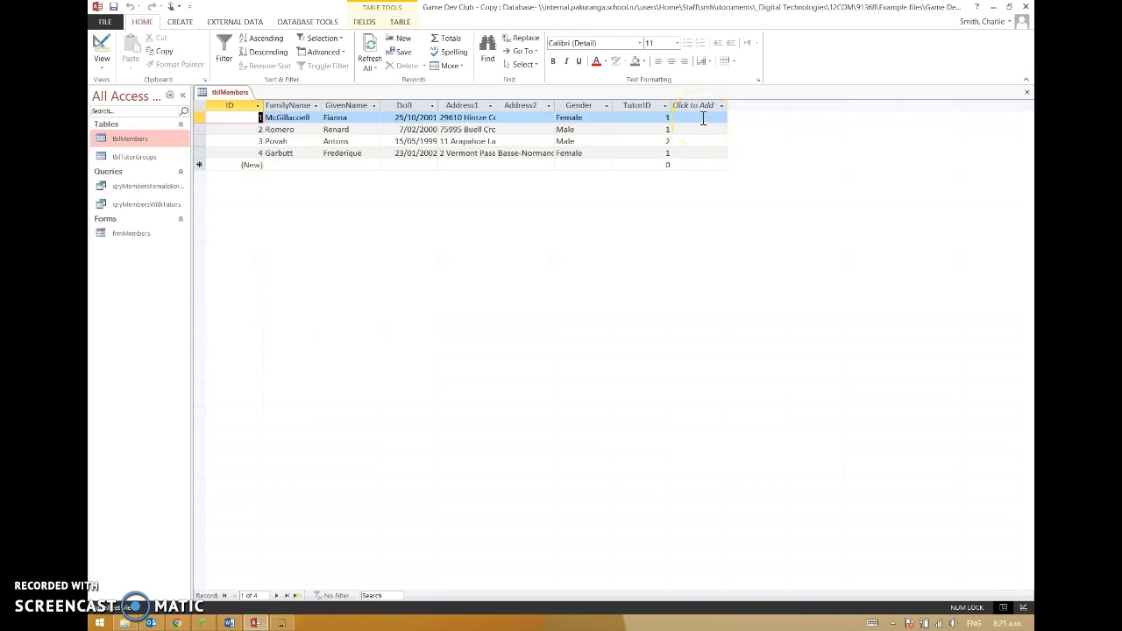
pyautogui.moveTo(700, 161)
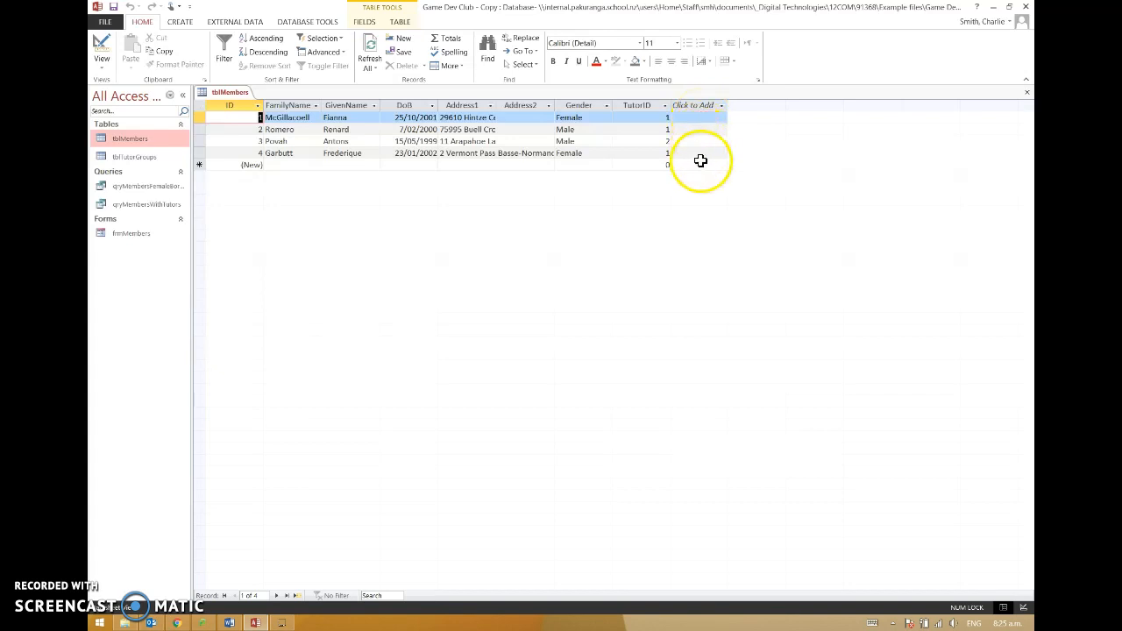
pyautogui.moveTo(780, 167)
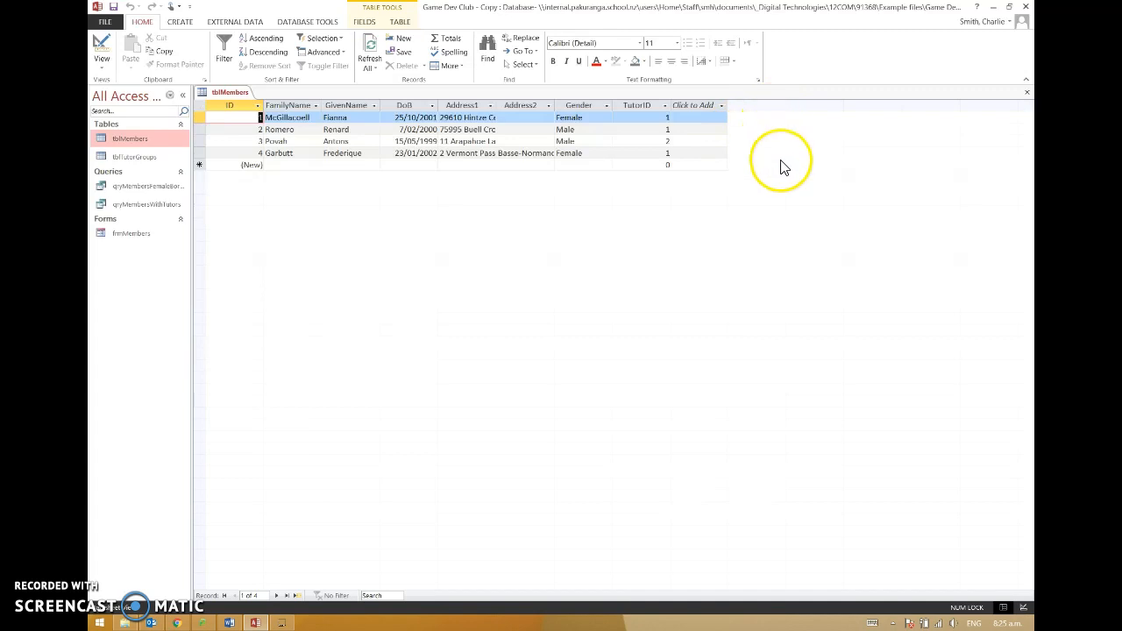
pyautogui.moveTo(787, 169)
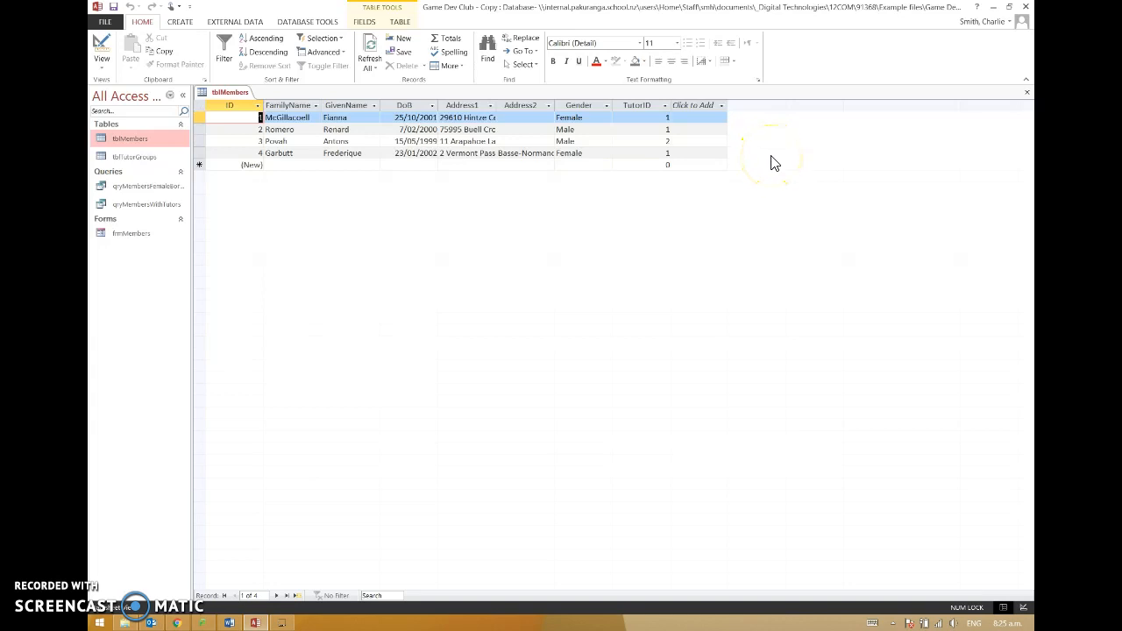
pyautogui.moveTo(783, 133)
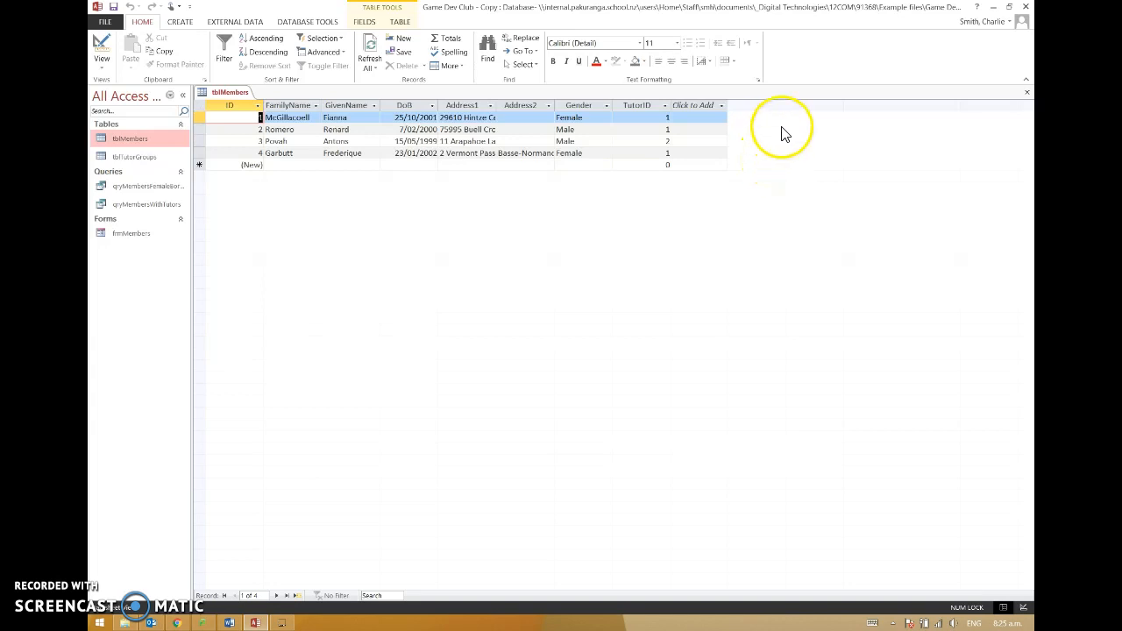
pyautogui.moveTo(758, 162)
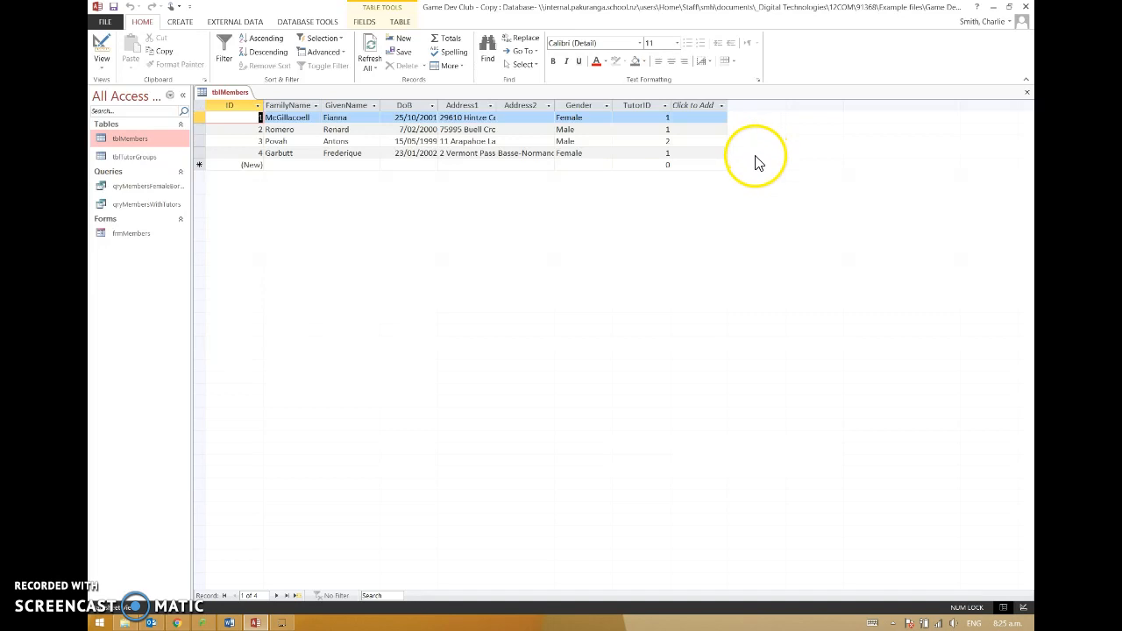
pyautogui.moveTo(548, 333)
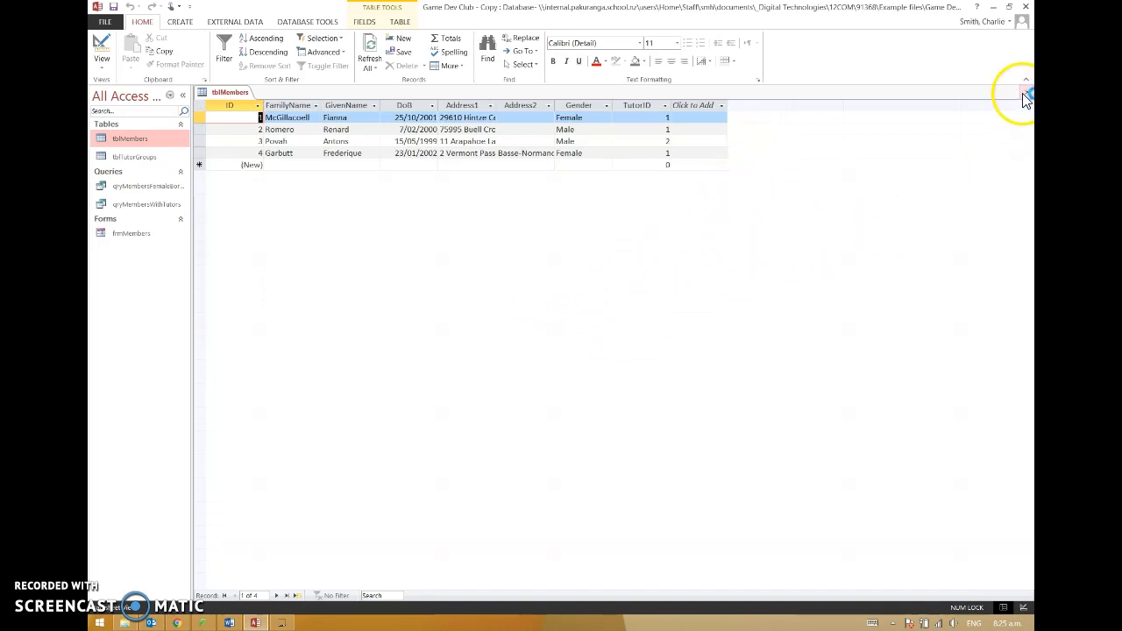
pyautogui.moveTo(1025, 94)
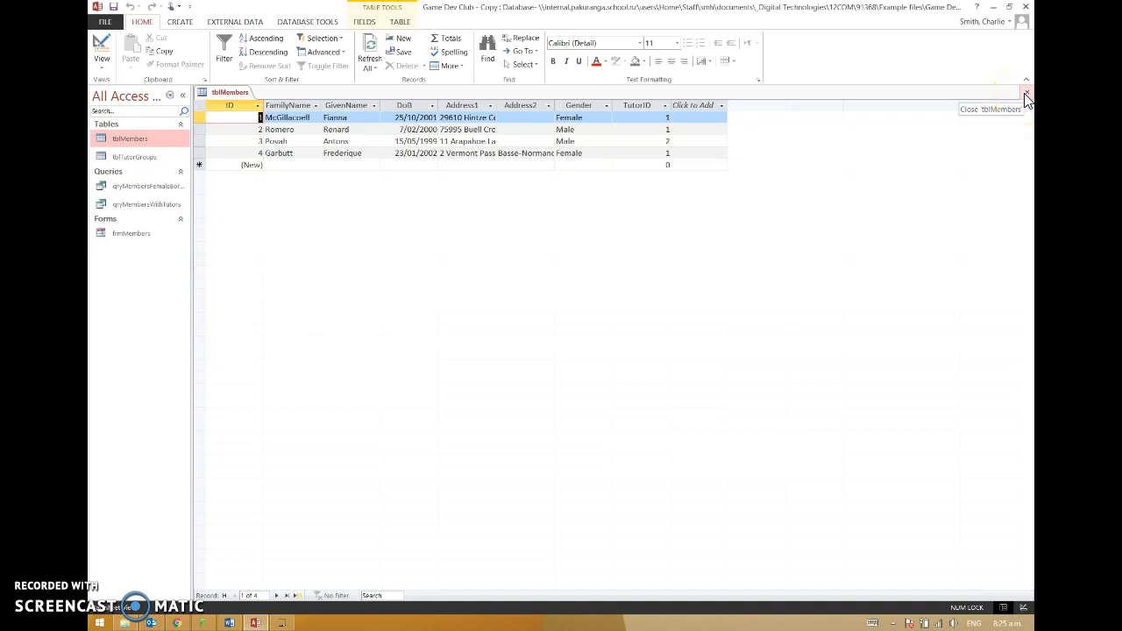
# Close tblMembers and create a new blank table saved as tblFees.
pyautogui.click(1026, 95)
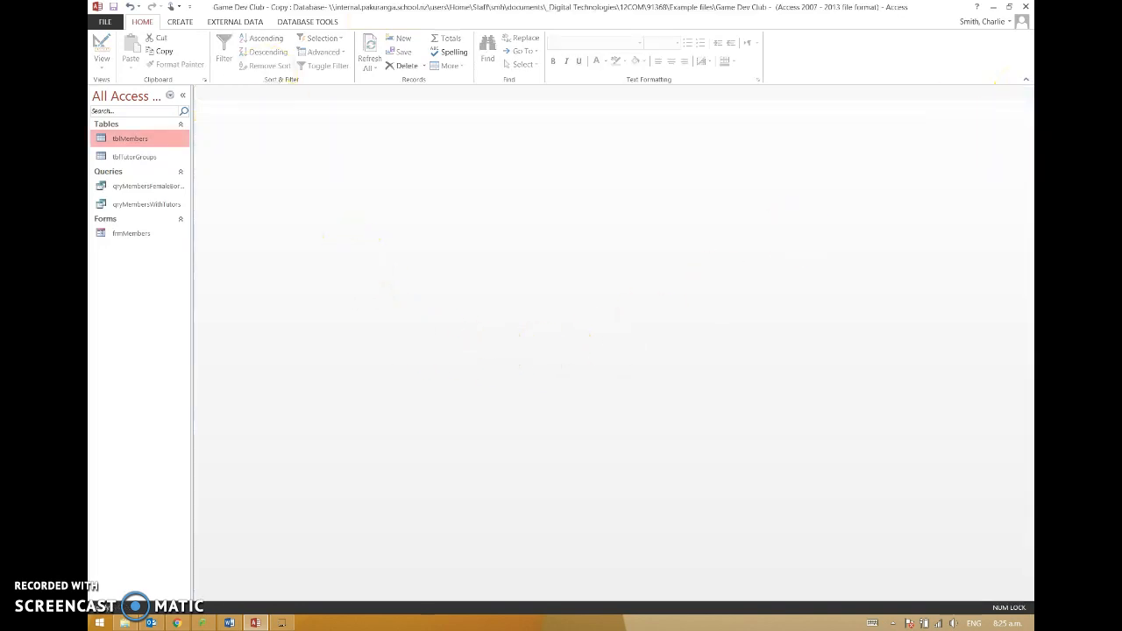
pyautogui.click(179, 22)
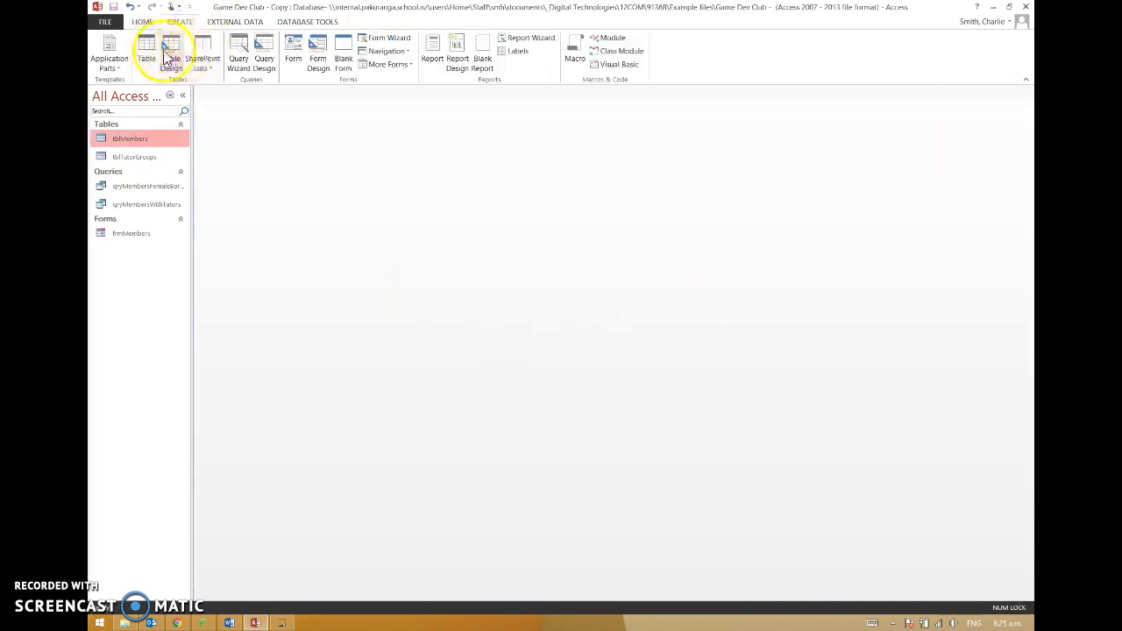
pyautogui.click(146, 53)
pyautogui.write('t')
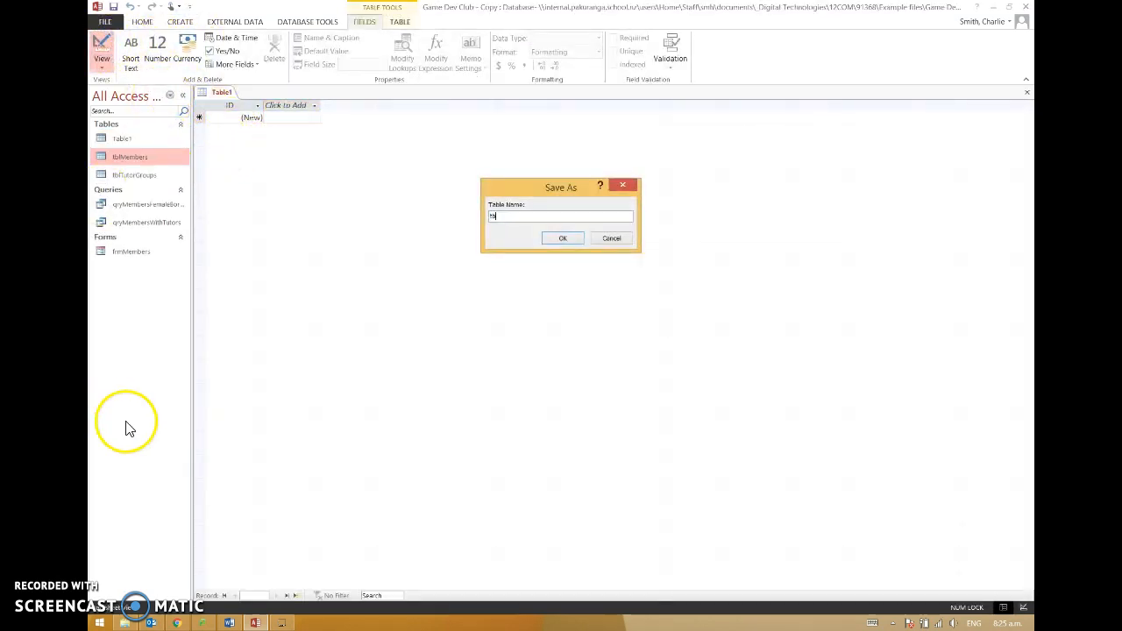
pyautogui.write('blFees')
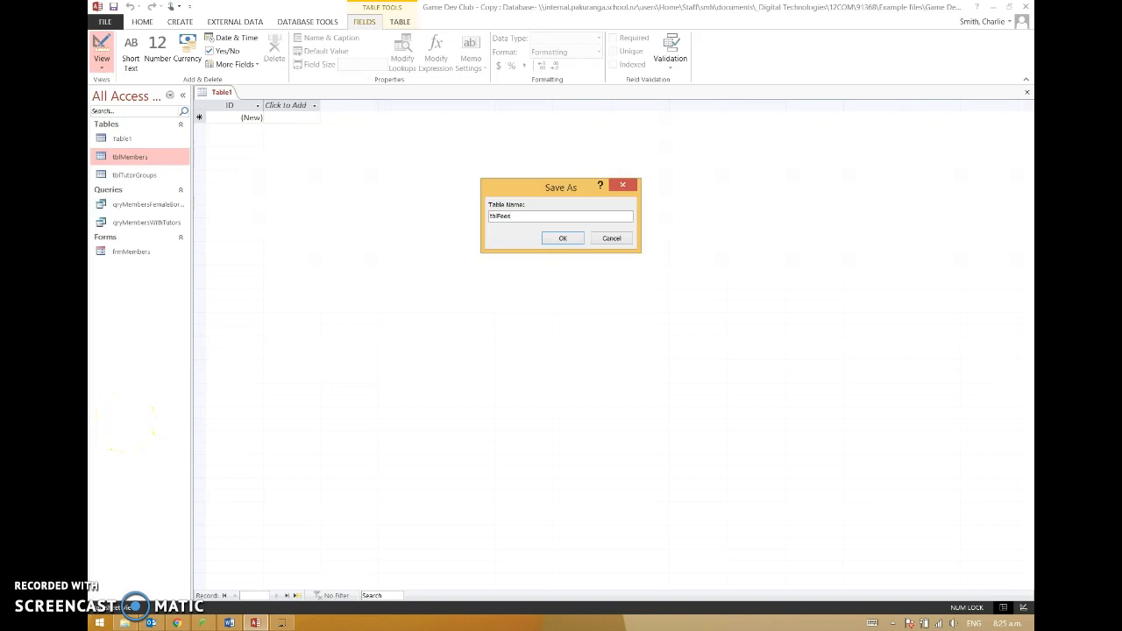
pyautogui.click(563, 238)
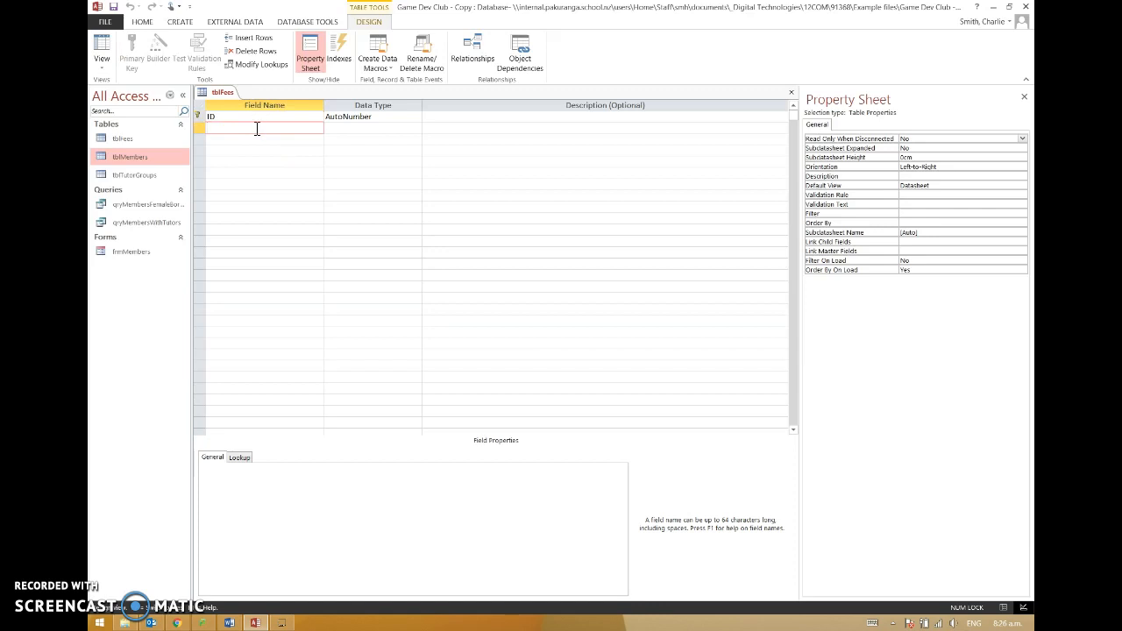
pyautogui.moveTo(149, 543)
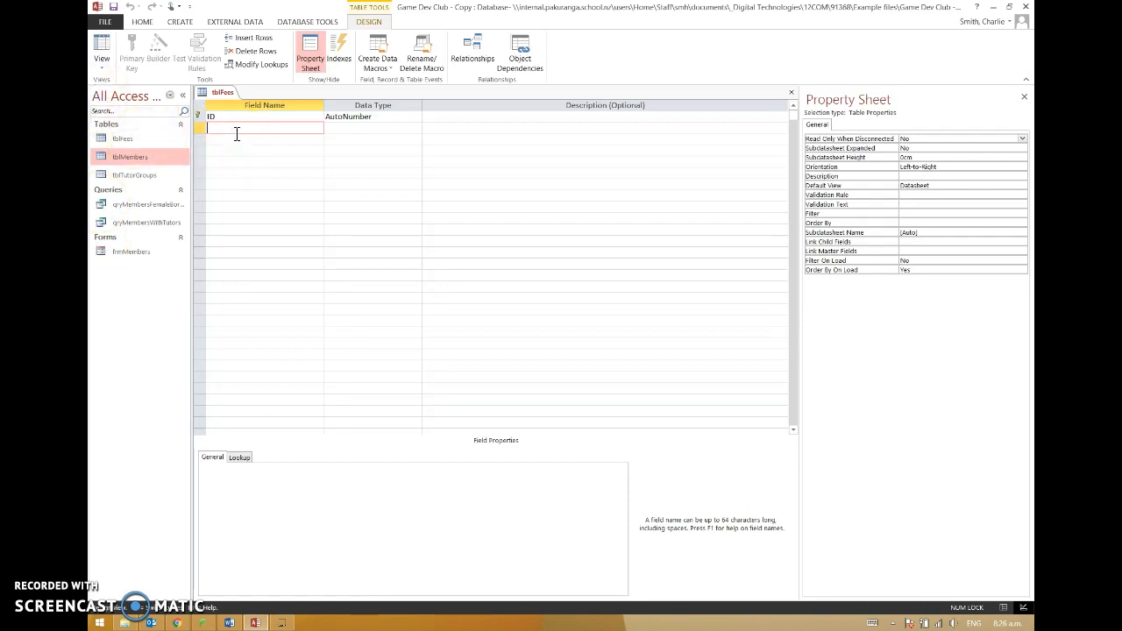
# Add a FeesPaid field with the Currency data type.
pyautogui.write('FeesPaid')
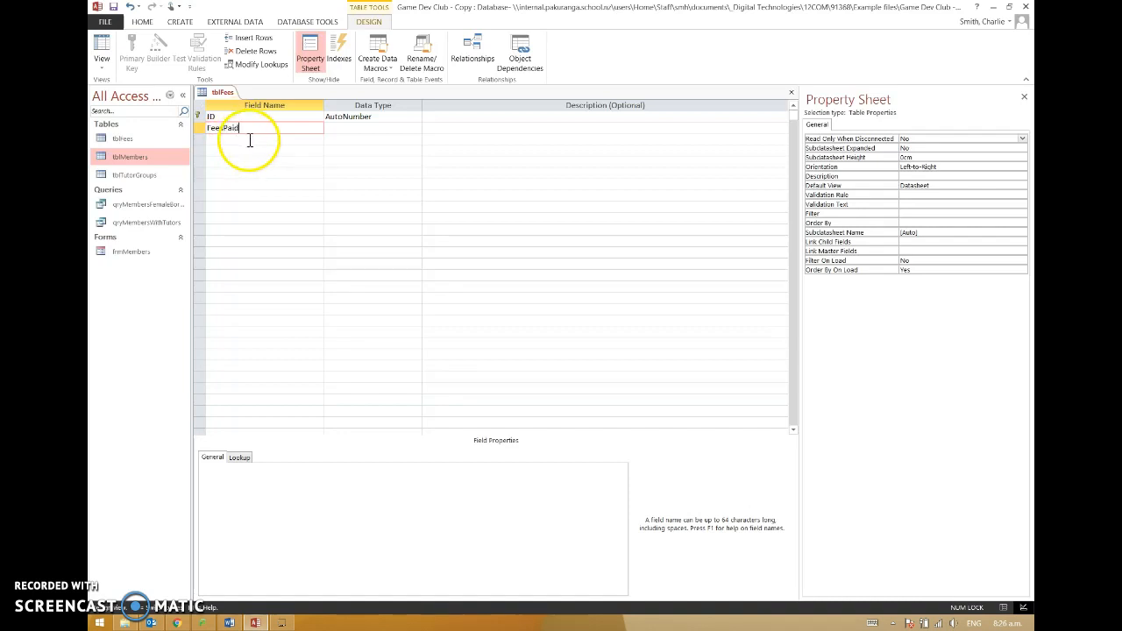
pyautogui.click(368, 127)
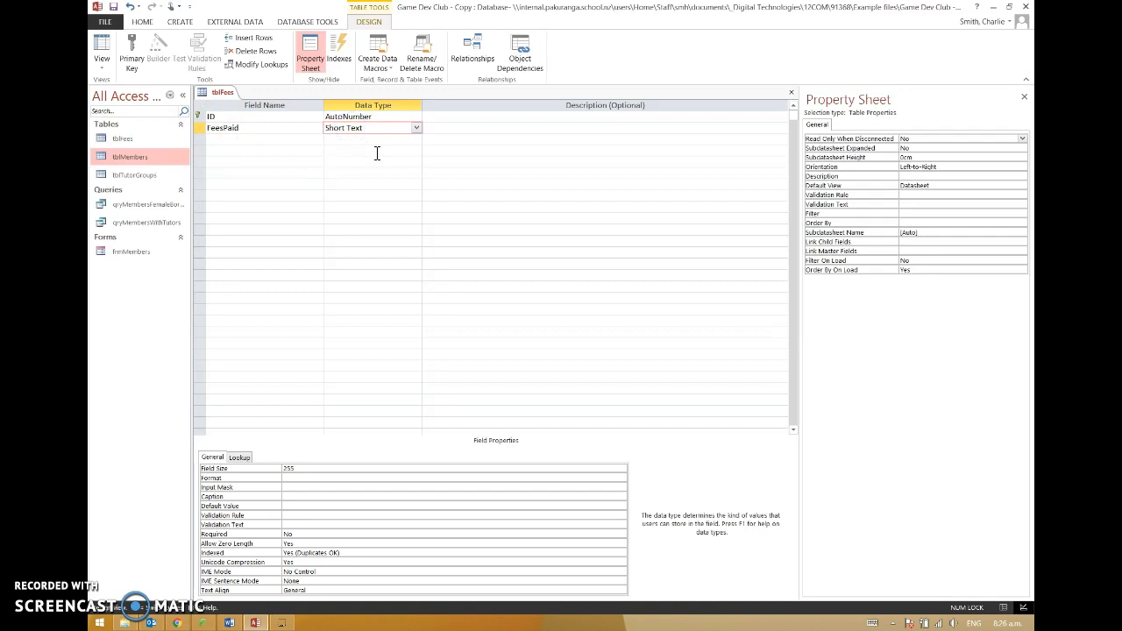
pyautogui.click(416, 128)
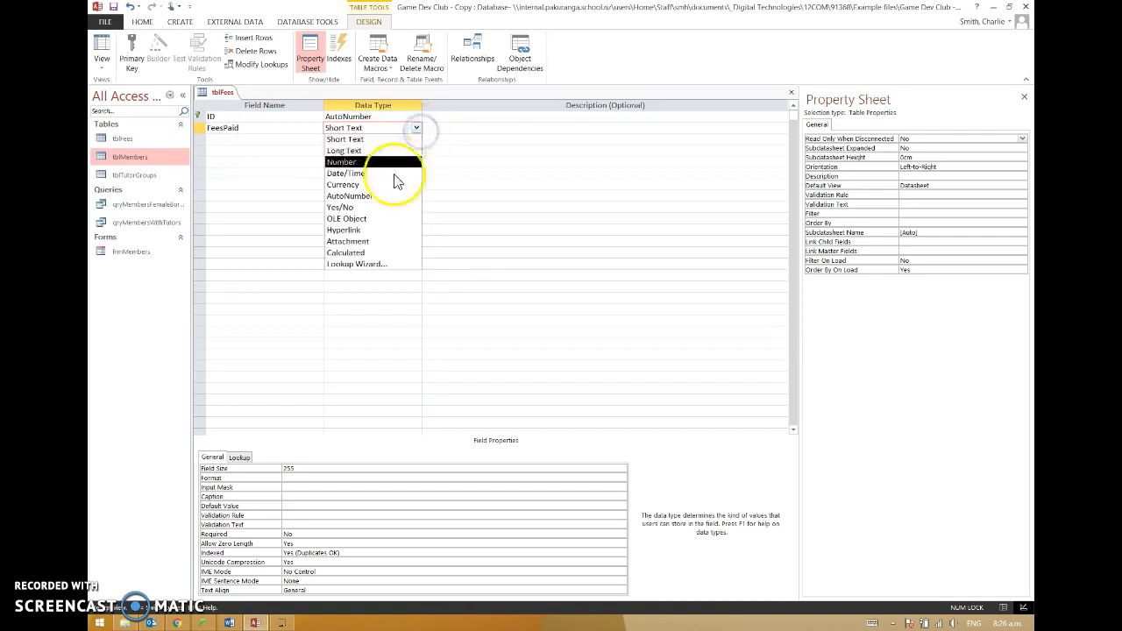
pyautogui.click(343, 184)
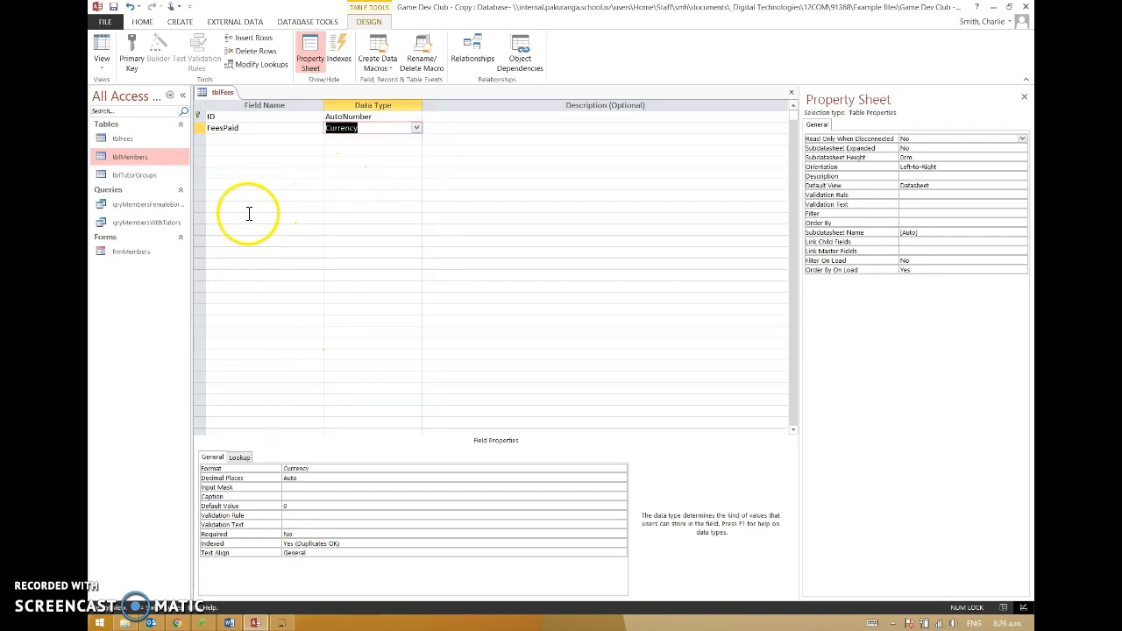
# Add a DatePaid Date/Time field formatted as Short Date.
pyautogui.click(263, 139)
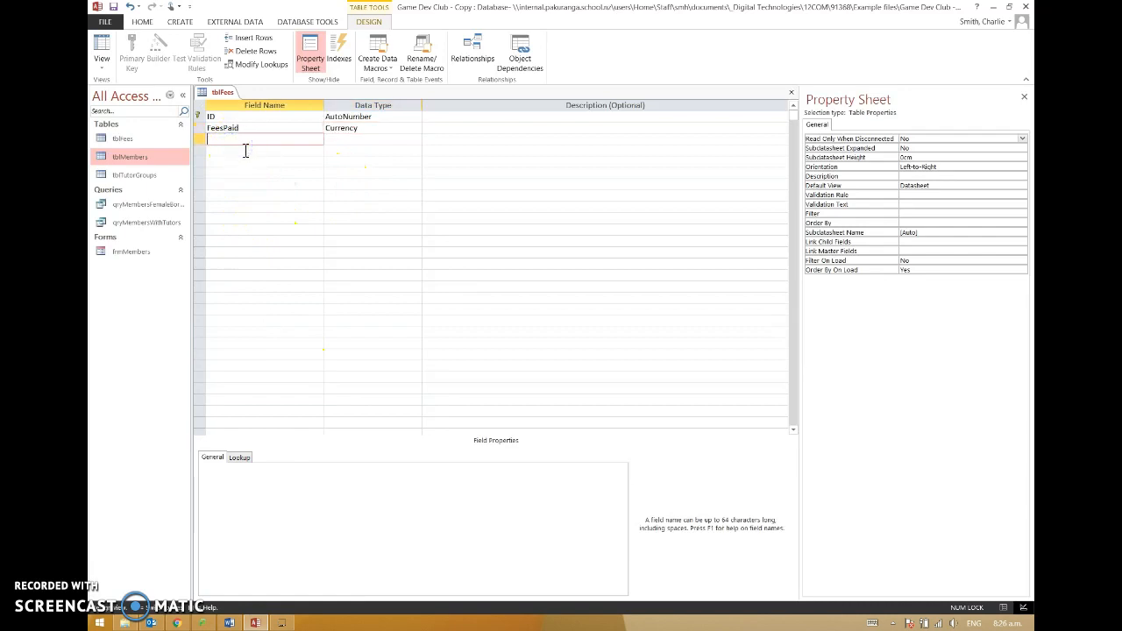
pyautogui.write('DatePaid')
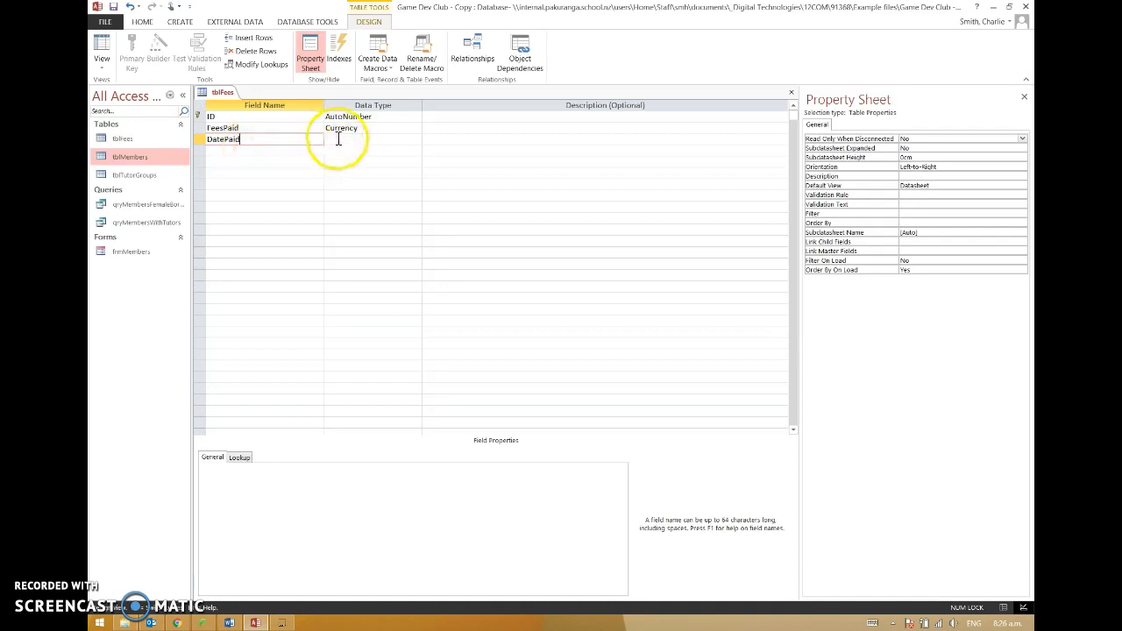
pyautogui.click(343, 139)
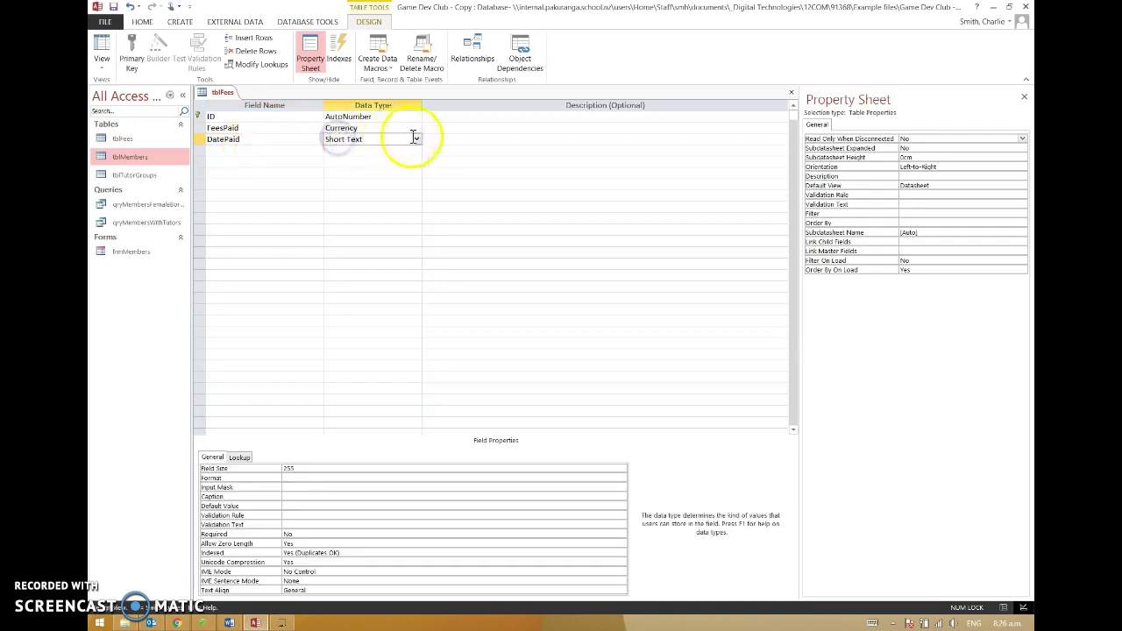
pyautogui.click(416, 139)
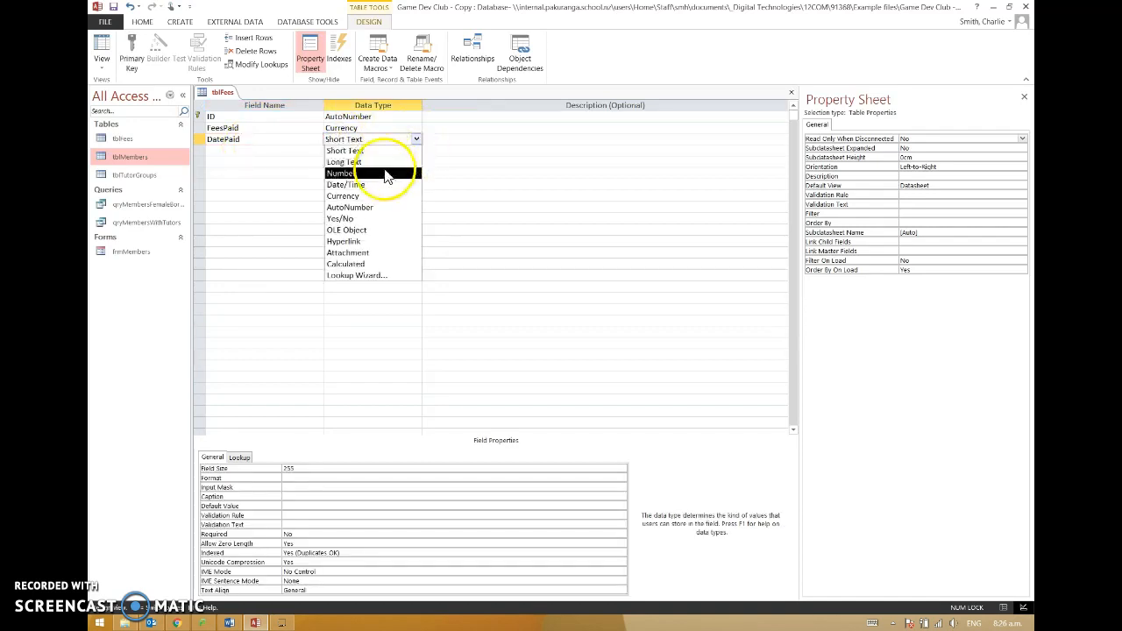
pyautogui.click(344, 184)
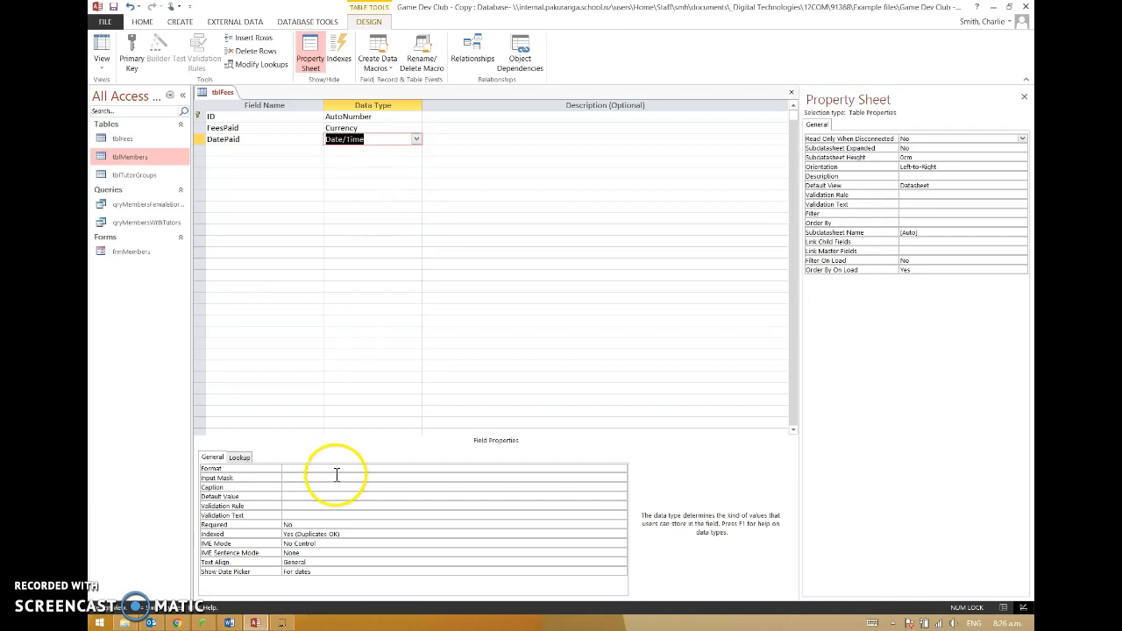
pyautogui.click(438, 468)
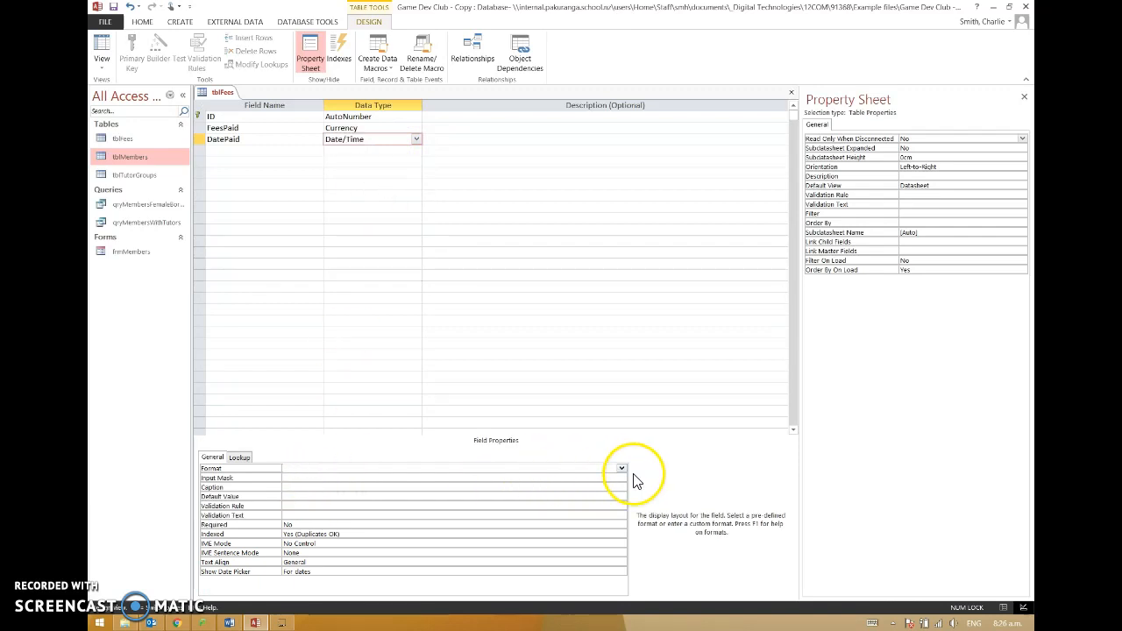
pyautogui.click(621, 468)
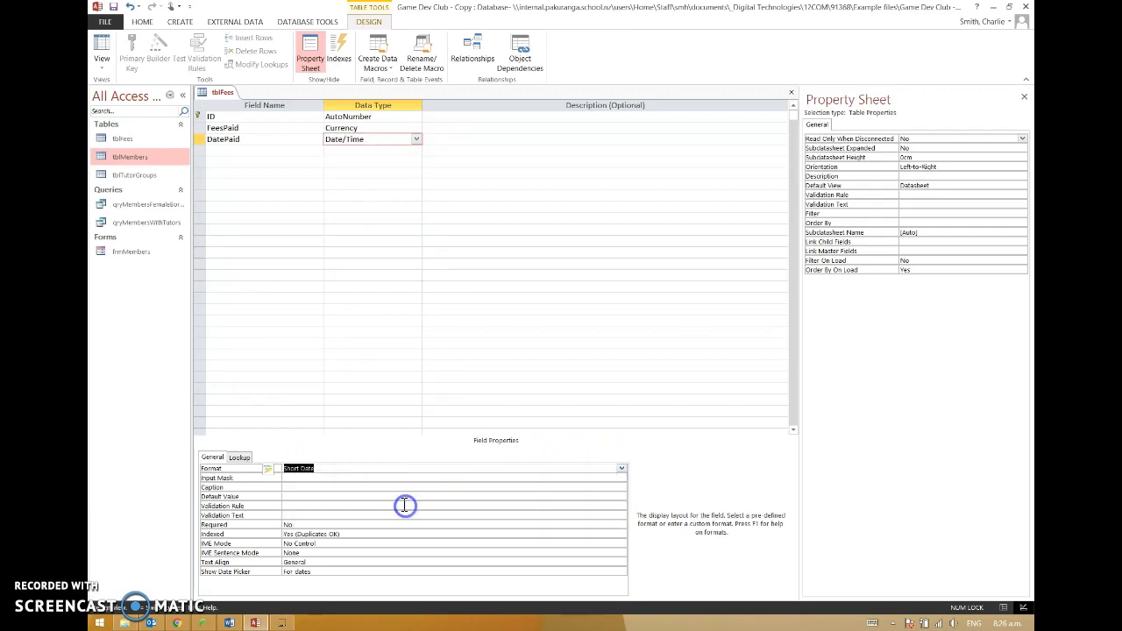
pyautogui.moveTo(362, 216)
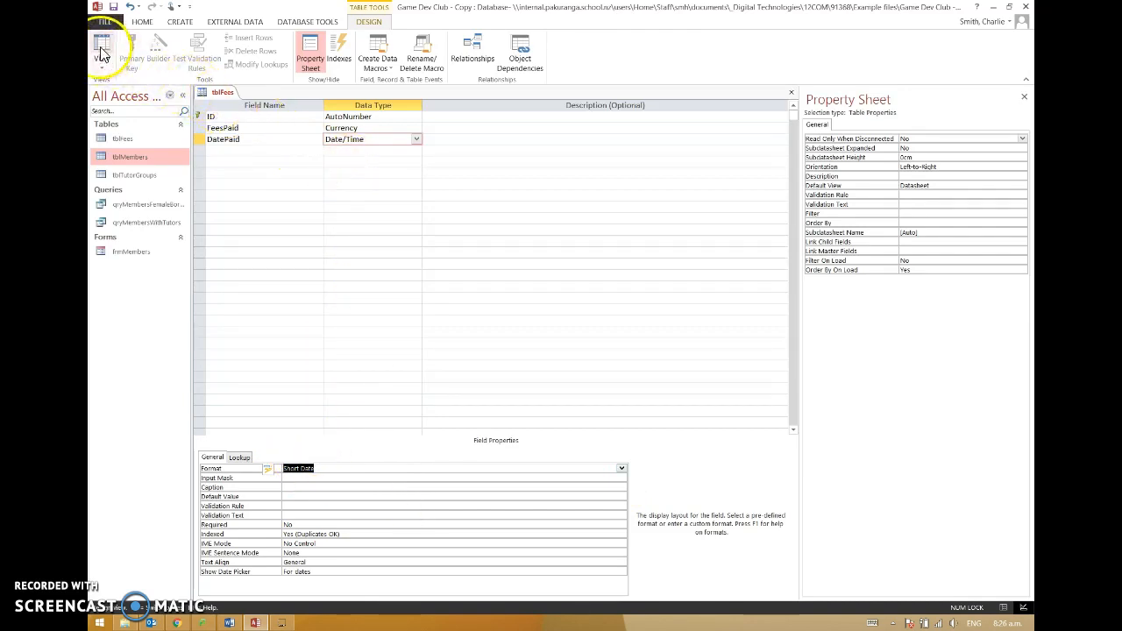
# Save tblFees and view it as a datasheet.
pyautogui.click(102, 50)
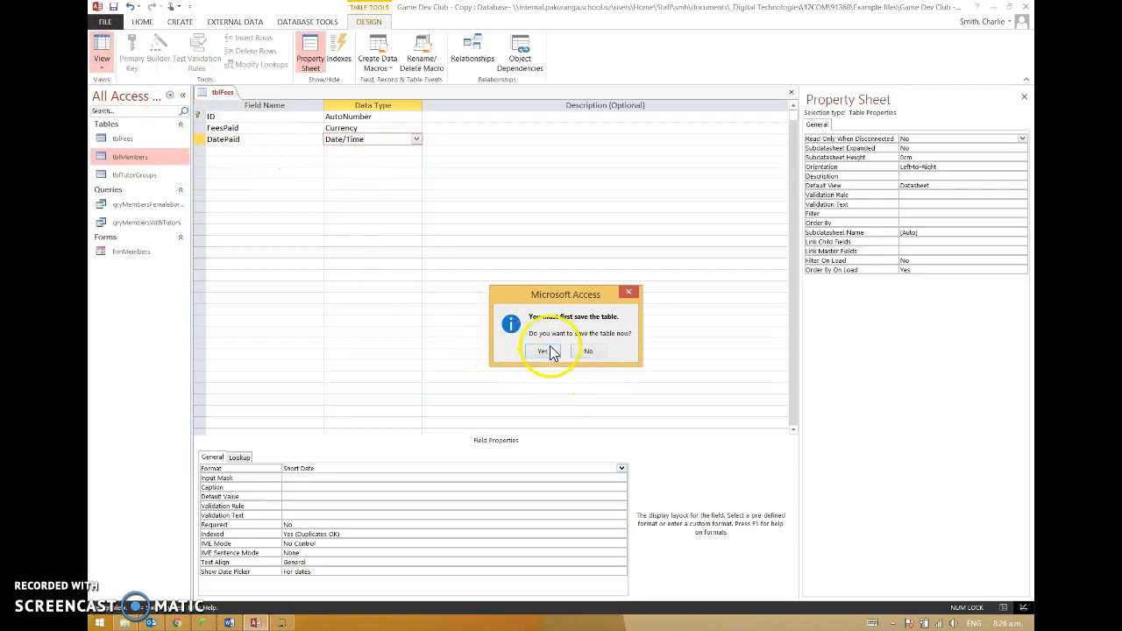
pyautogui.click(542, 351)
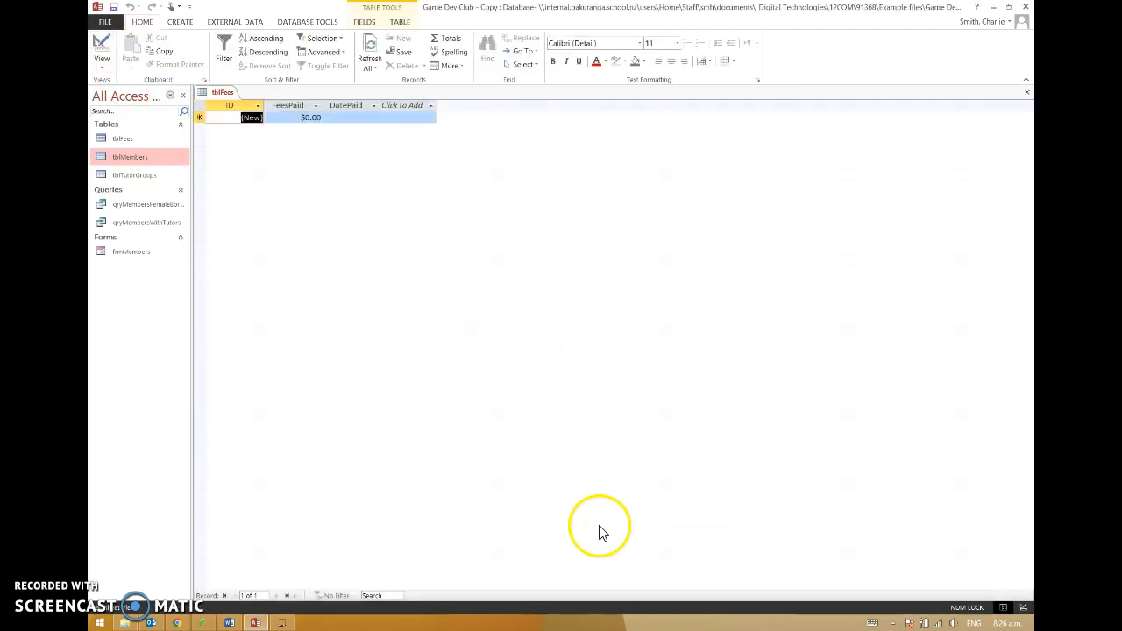
pyautogui.moveTo(307, 145)
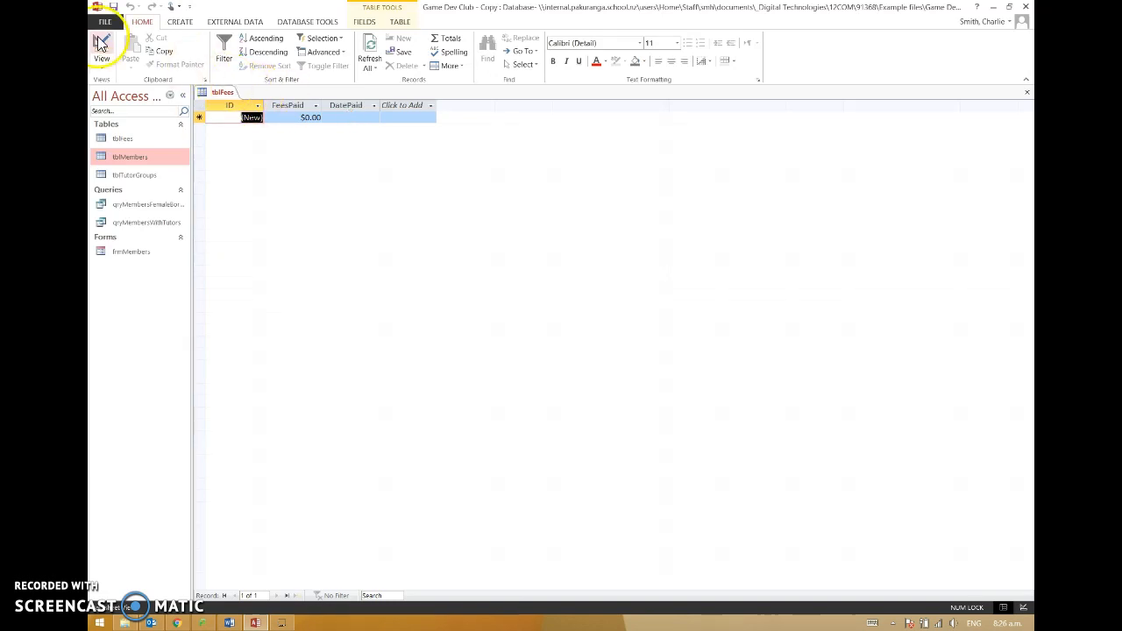
# Add a MemberID Number field to tblFees, then return toward Datasheet View.
pyautogui.click(102, 48)
pyautogui.write('S')
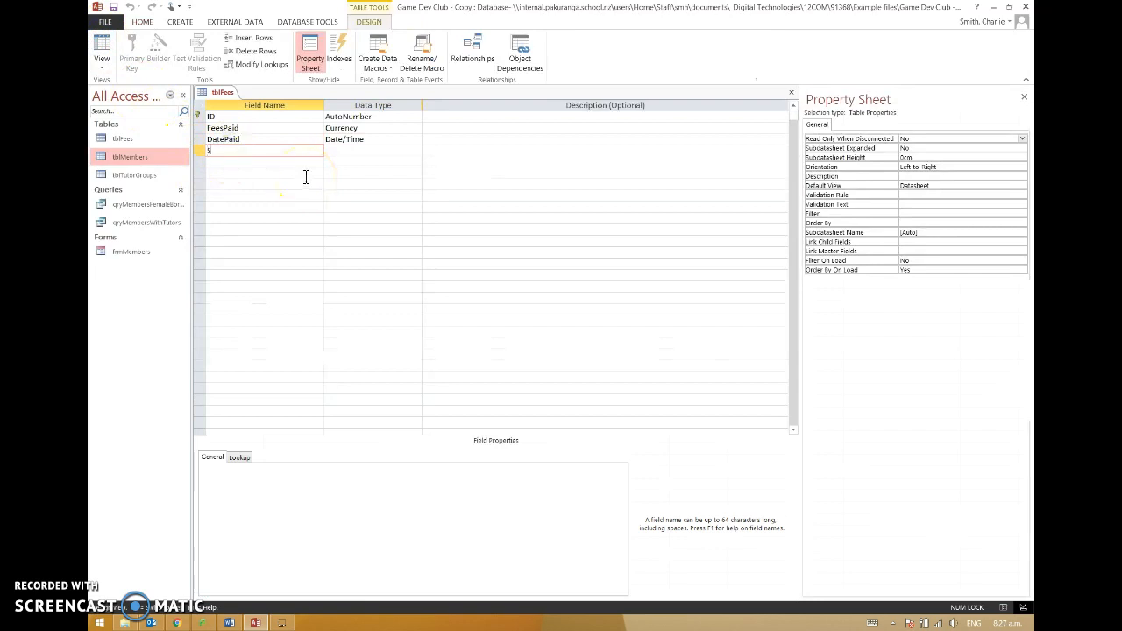
pyautogui.write('tudentID')
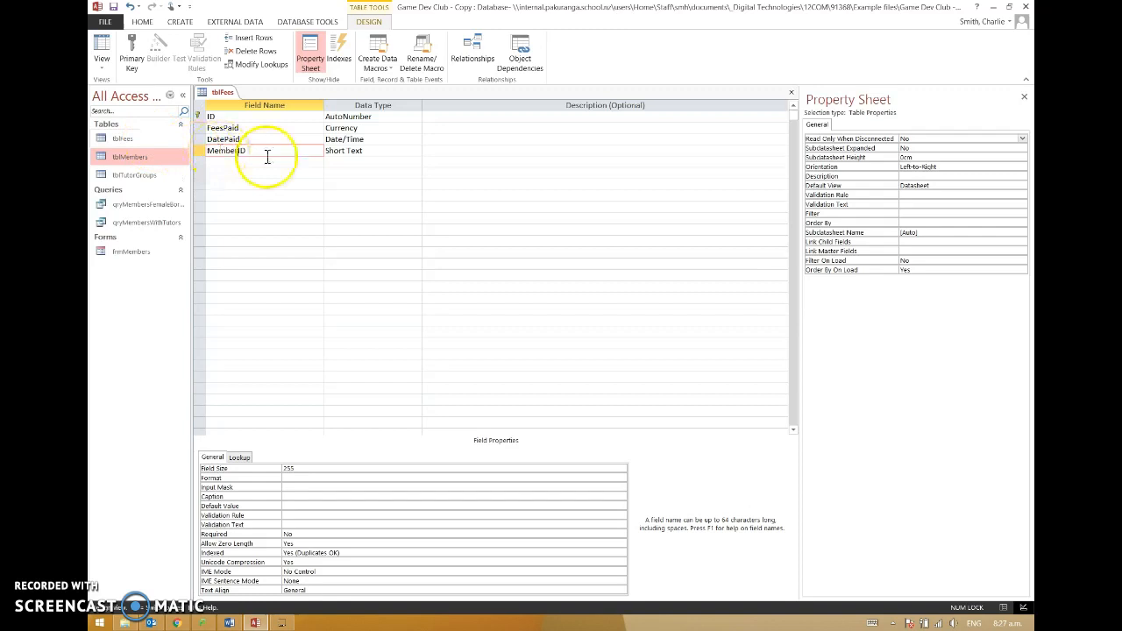
pyautogui.click(417, 150)
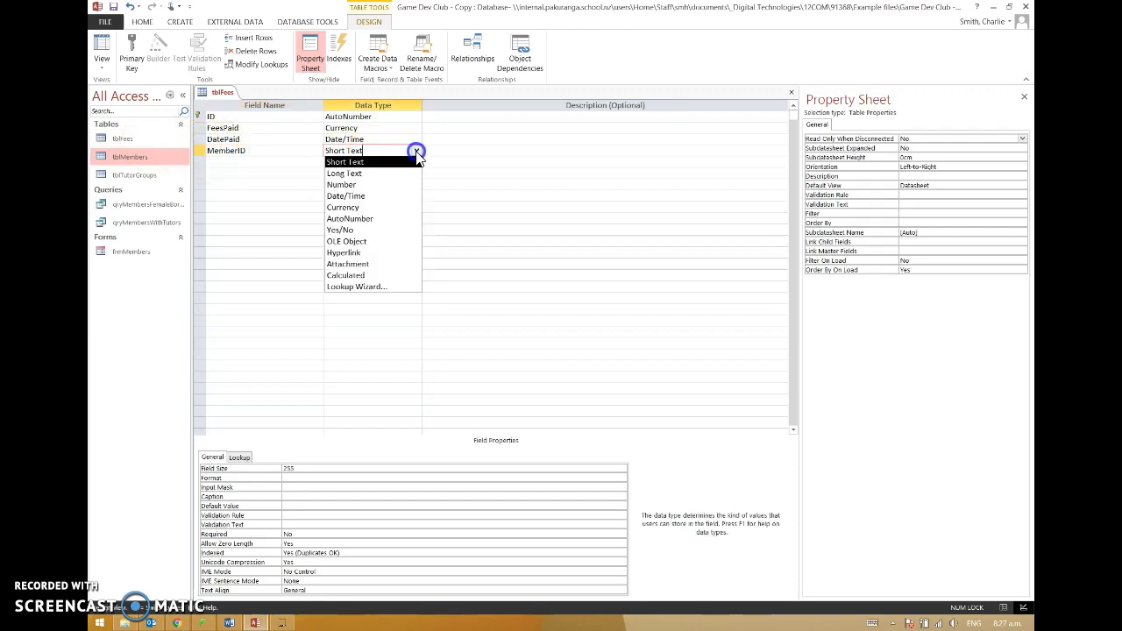
pyautogui.click(341, 184)
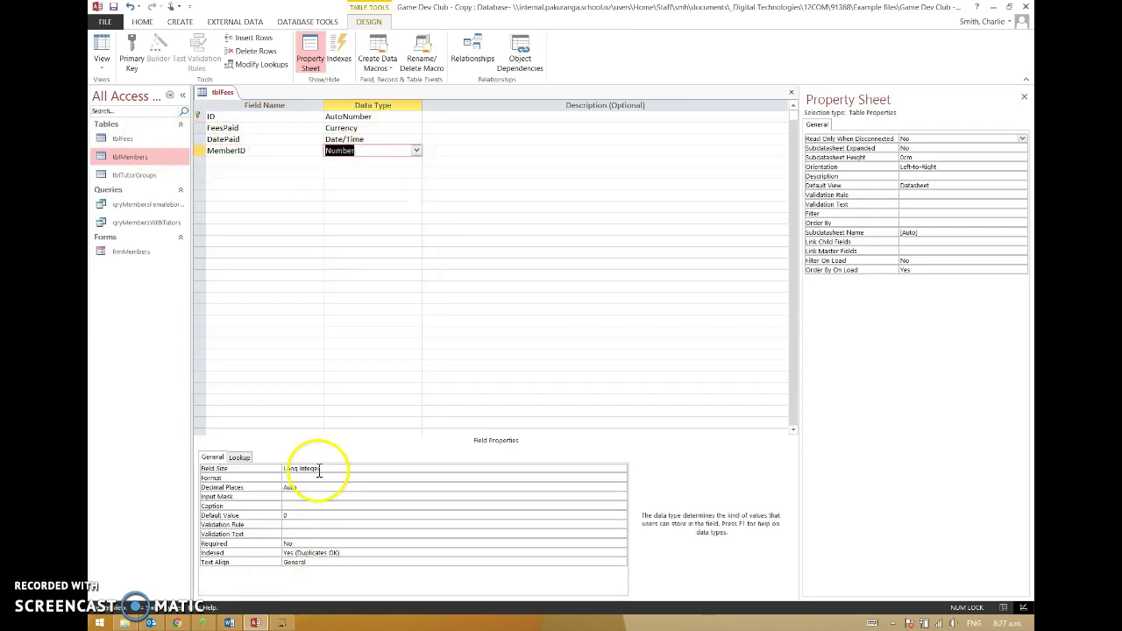
pyautogui.moveTo(248, 329)
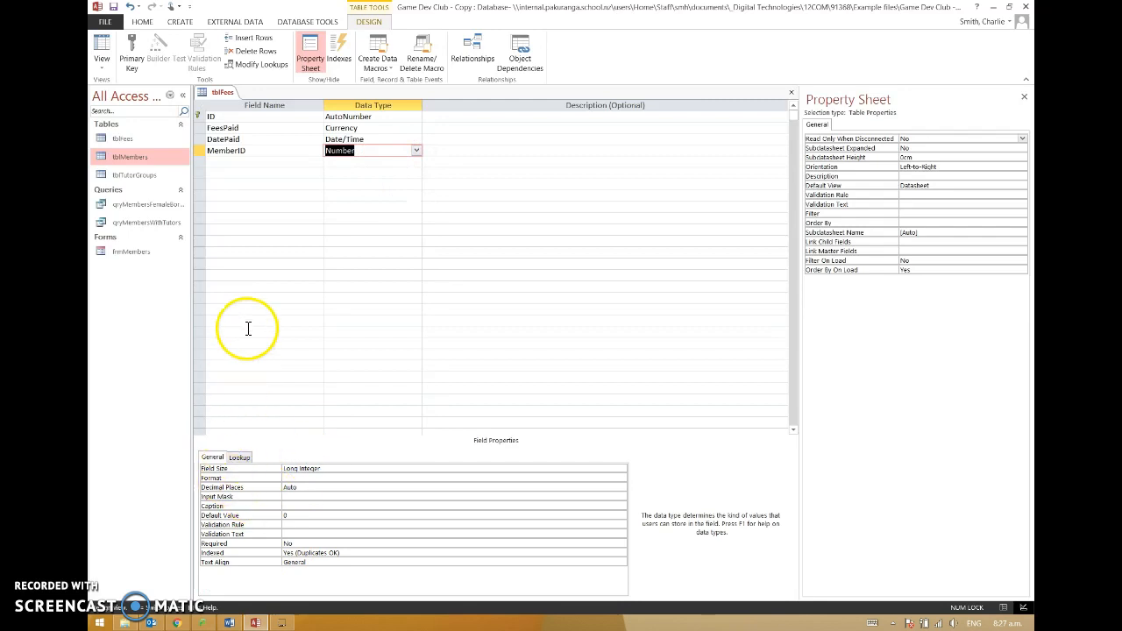
pyautogui.moveTo(272, 173)
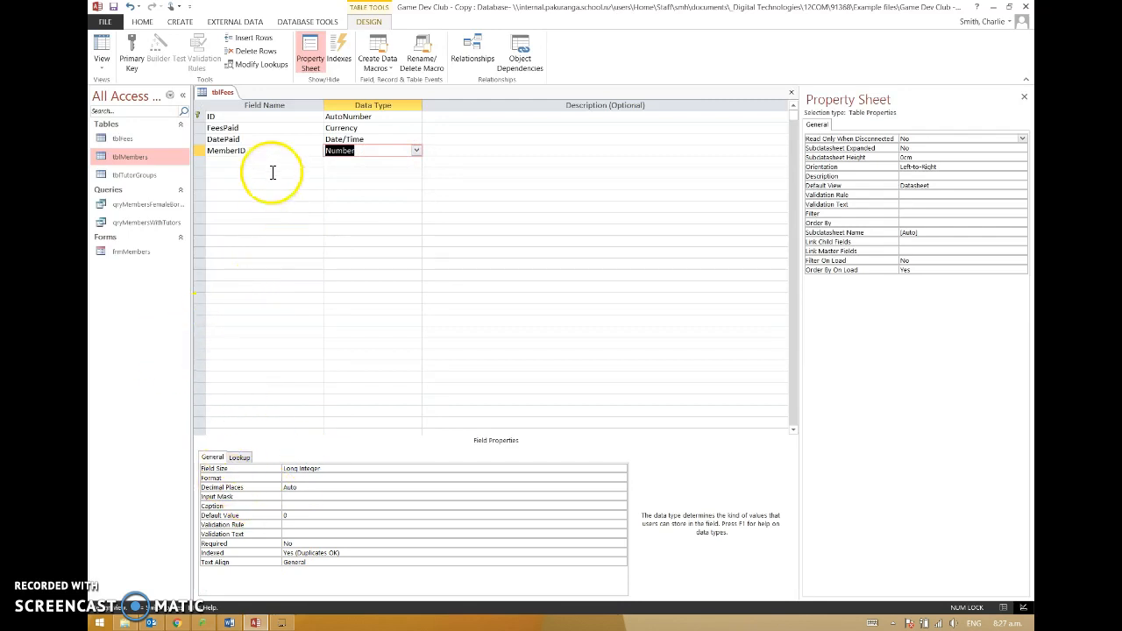
pyautogui.click(102, 53)
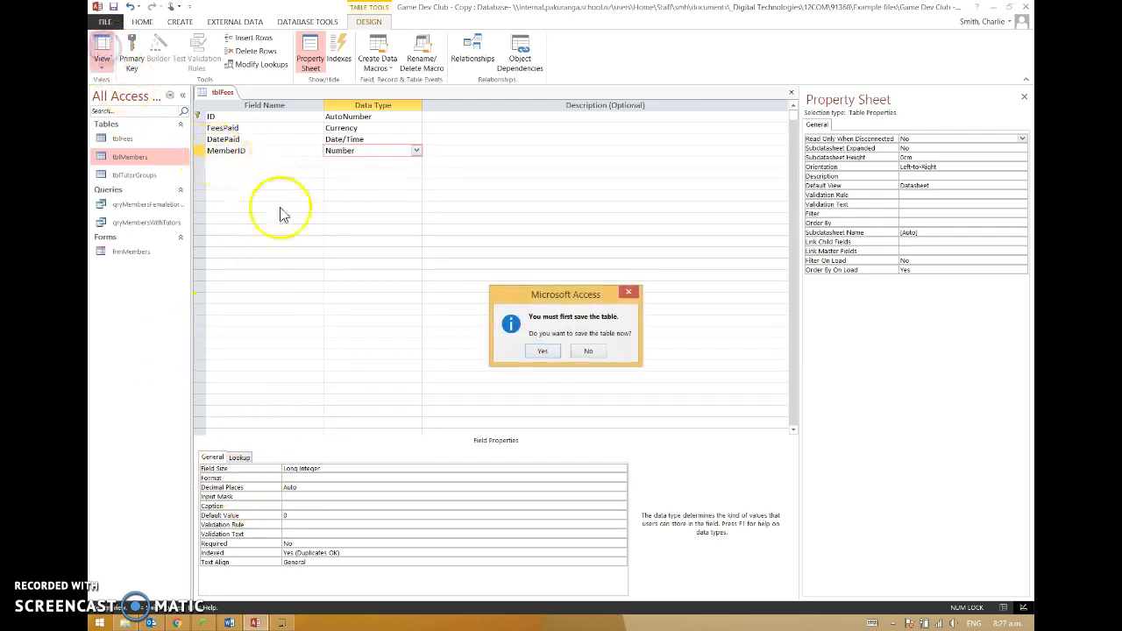
# Save tblFees and enter two $10.00 fees dated 16/08/2017 for members 1 and 2.
pyautogui.click(542, 351)
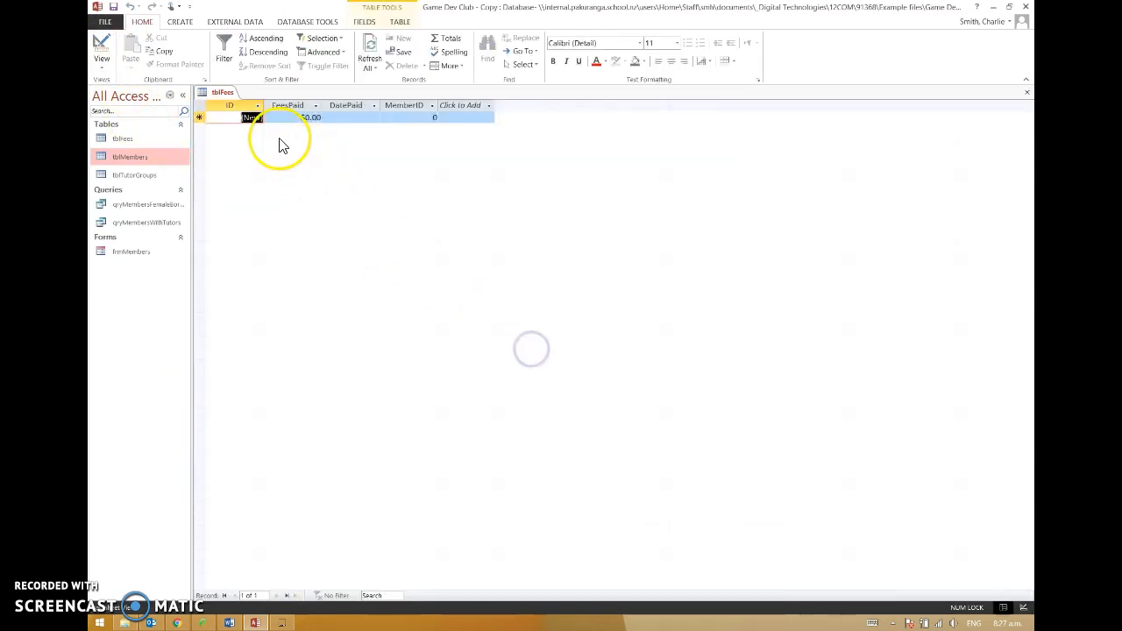
pyautogui.click(403, 117)
pyautogui.write('1')
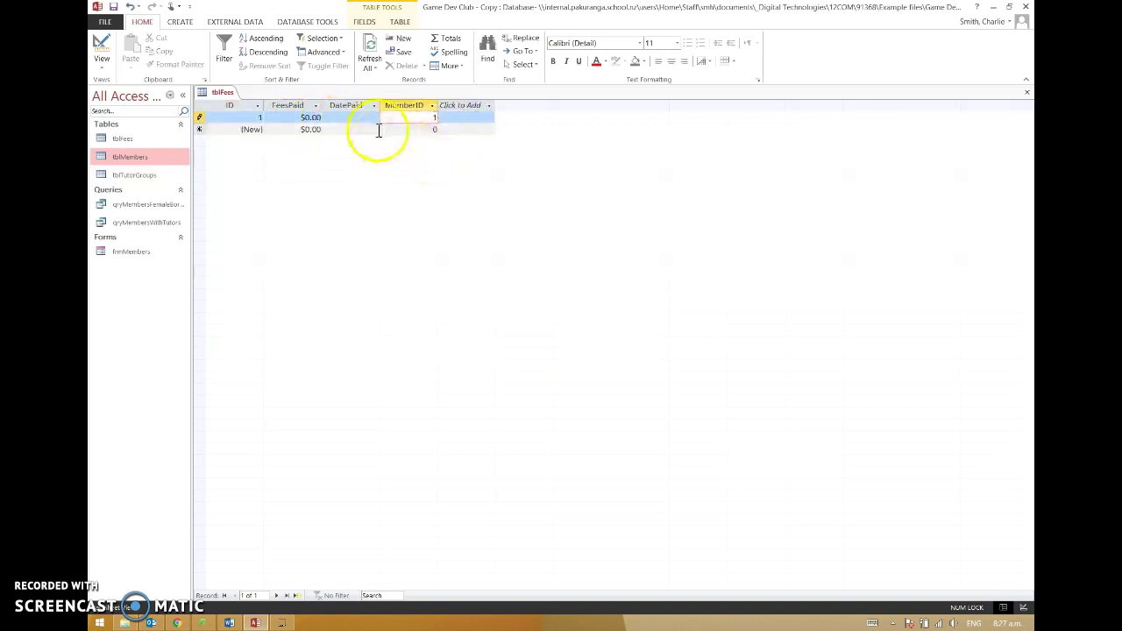
pyautogui.click(385, 116)
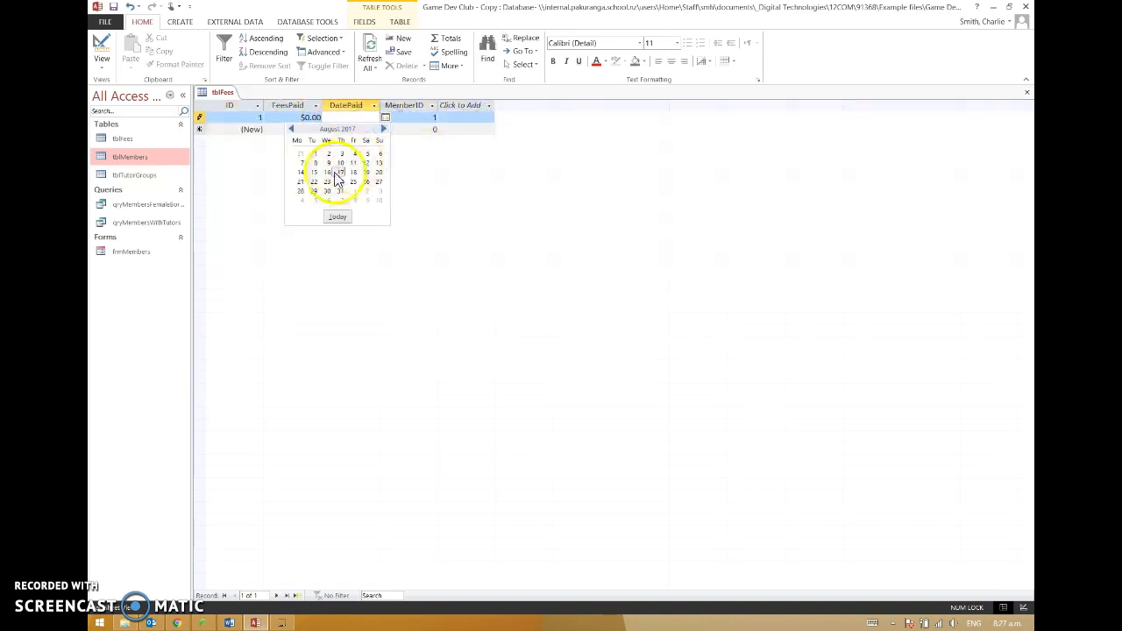
pyautogui.click(314, 171)
pyautogui.write('1')
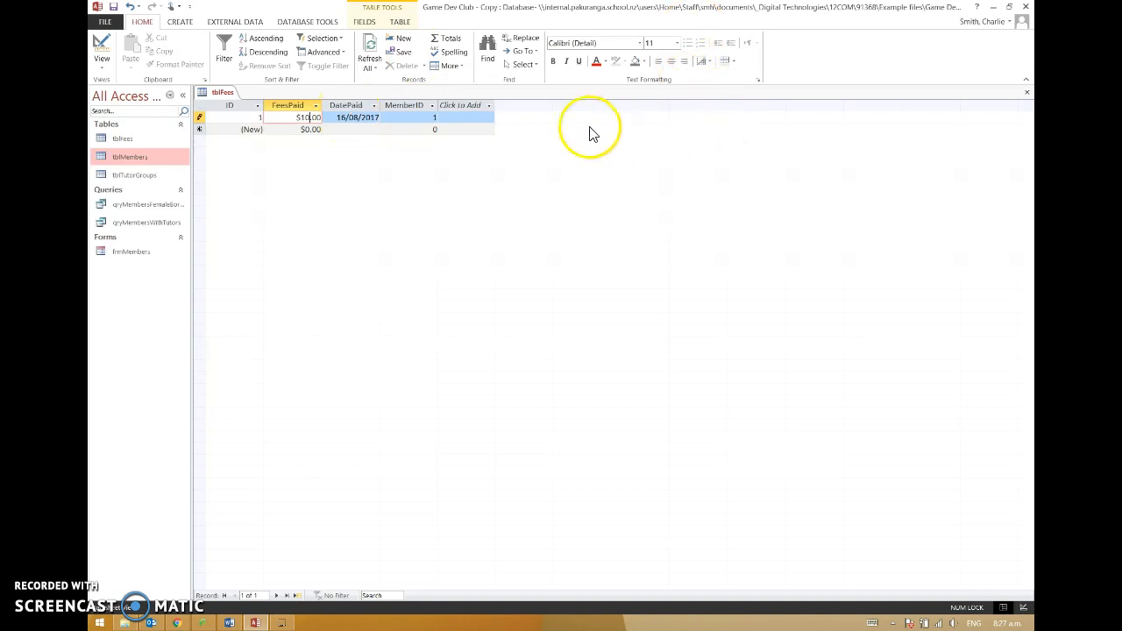
pyautogui.click(436, 130)
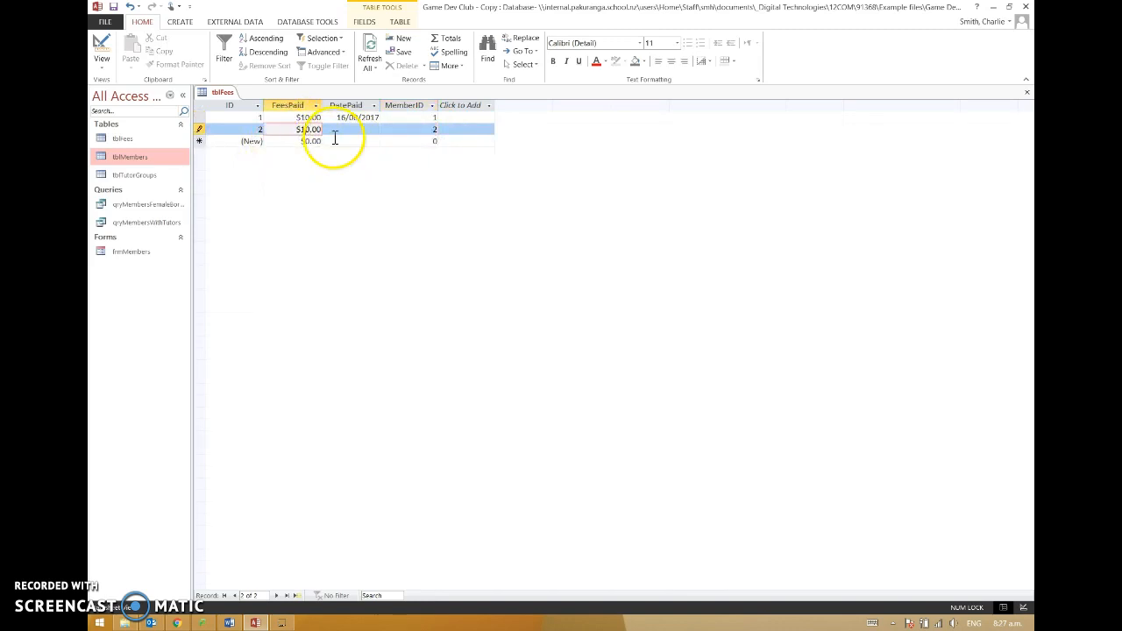
pyautogui.click(384, 129)
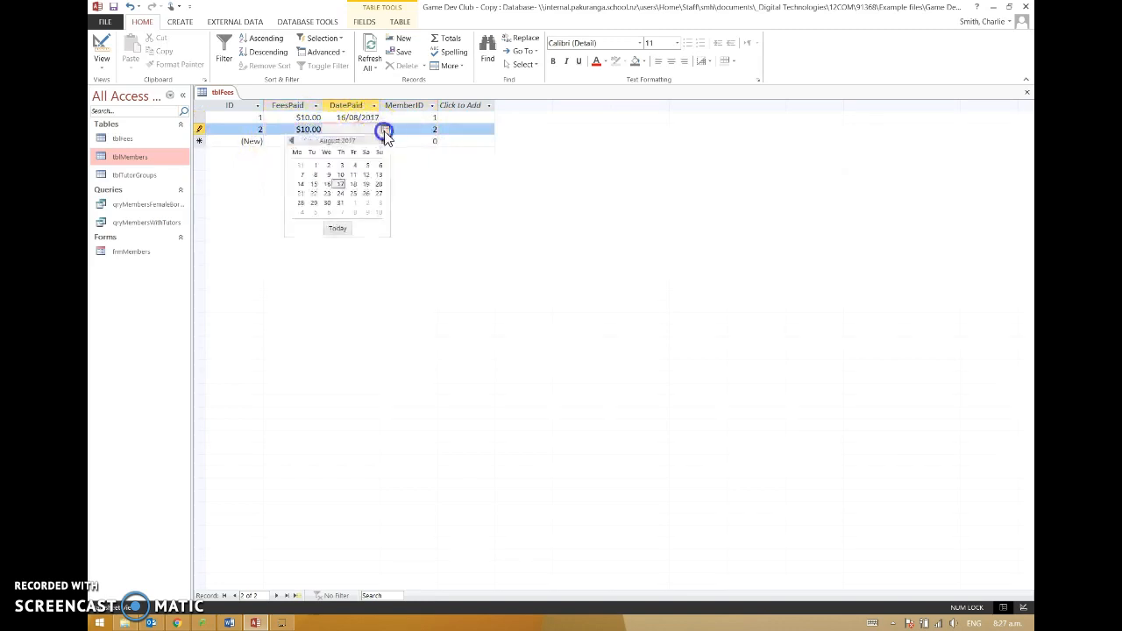
pyautogui.click(326, 184)
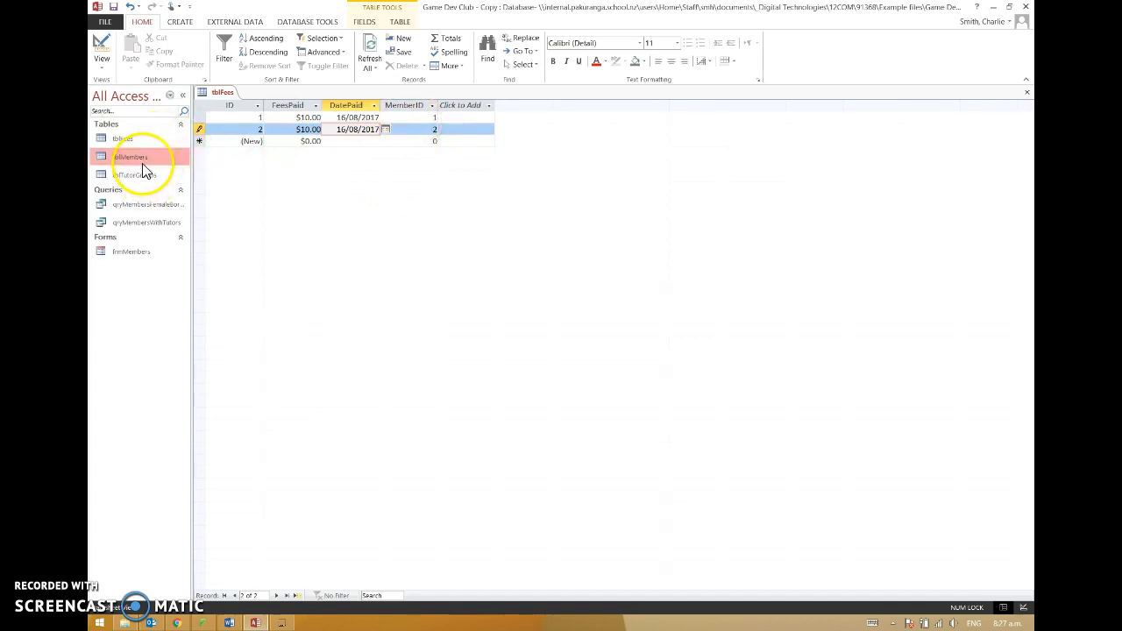
# Add a third fee record: $10.00 paid 19/07/2017 by member 1.
pyautogui.doubleClick(130, 157)
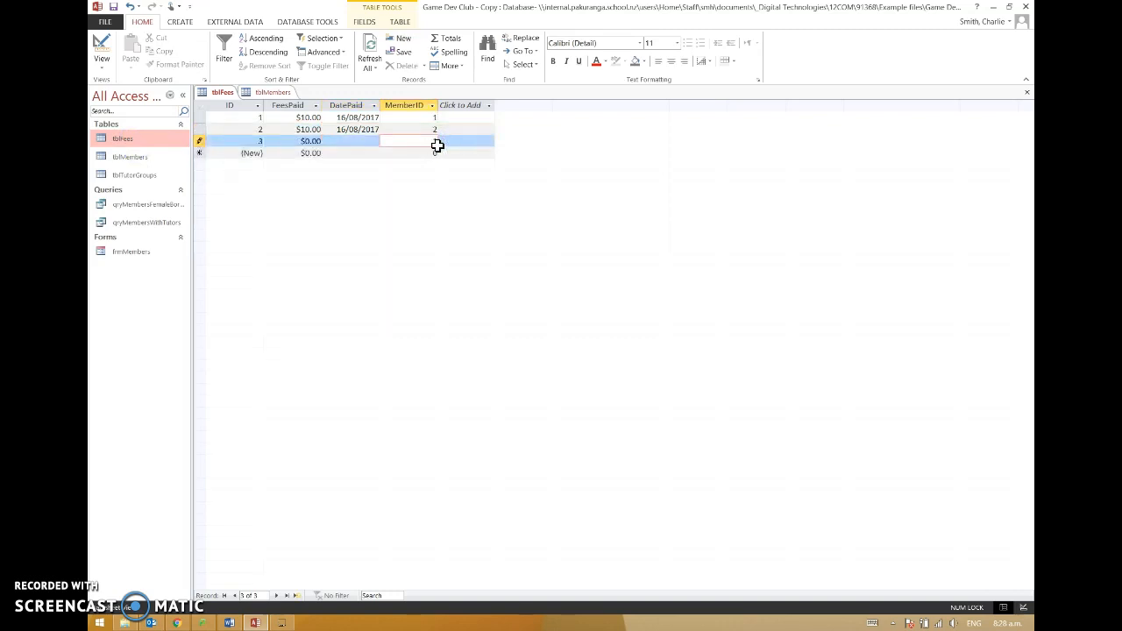
pyautogui.click(358, 141)
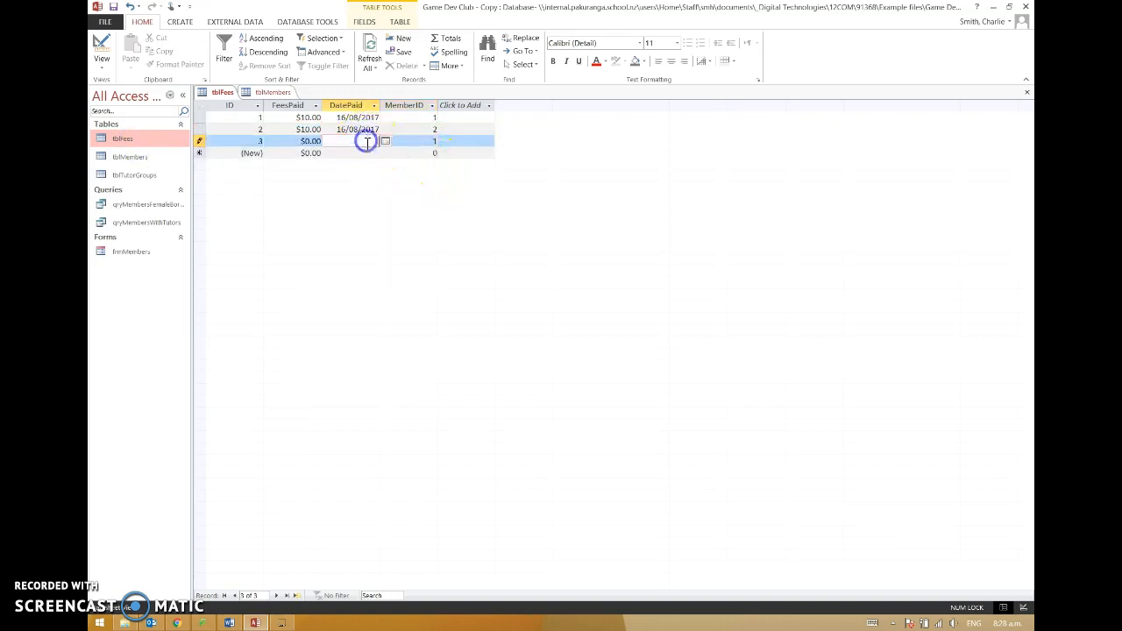
pyautogui.click(385, 142)
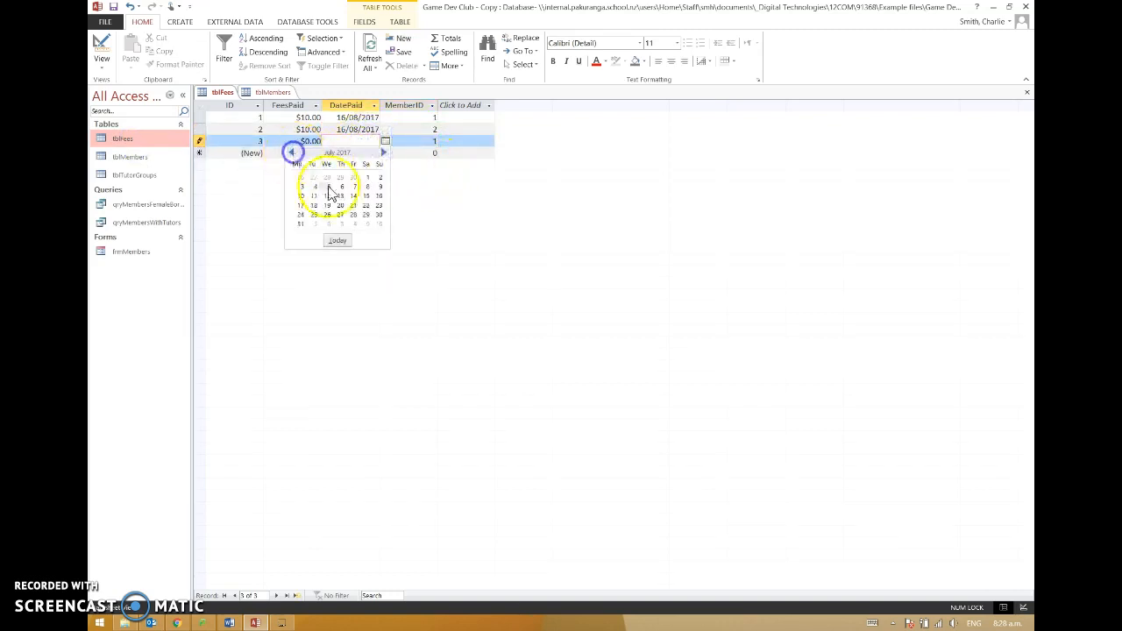
pyautogui.click(326, 205)
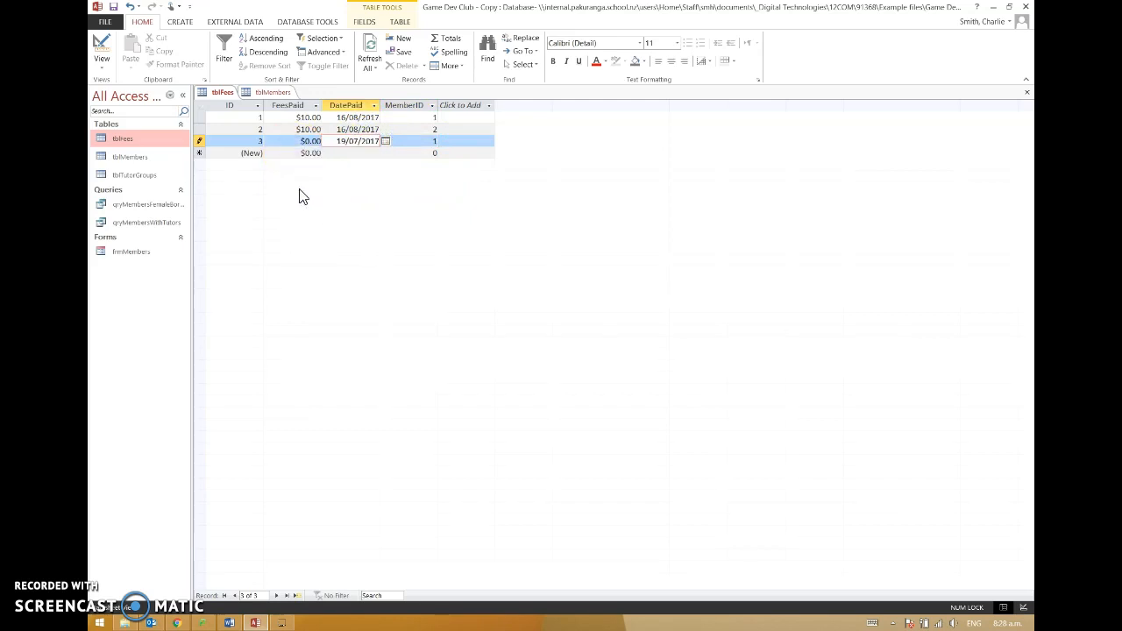
pyautogui.click(308, 142)
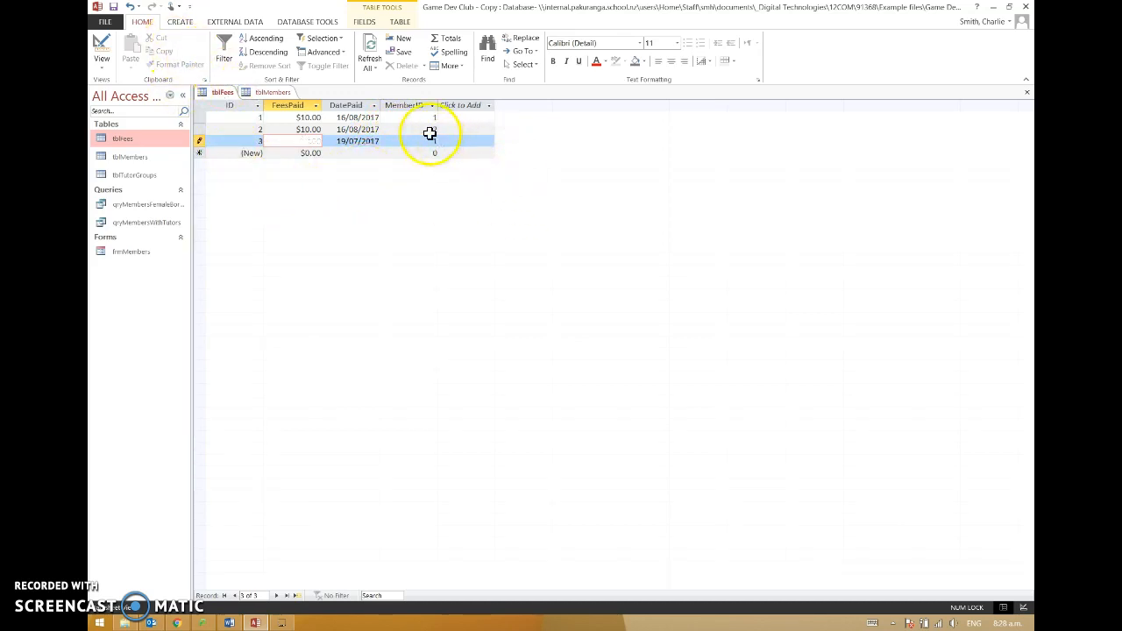
pyautogui.click(434, 129)
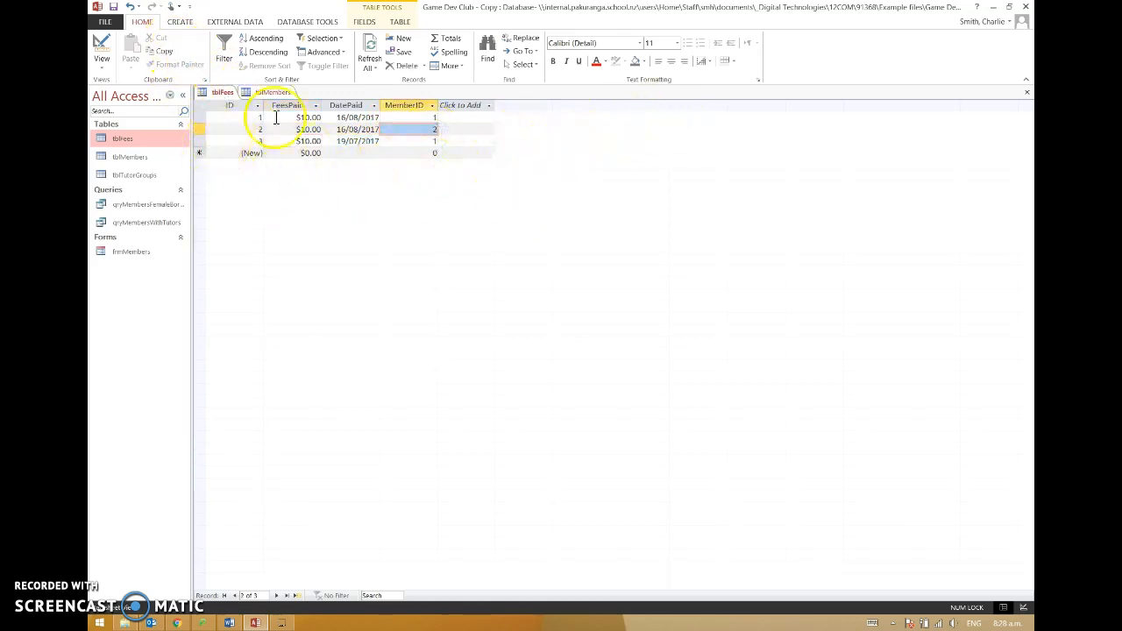
# Close all open tables and add tblFees to the Relationships layout.
pyautogui.rightClick(223, 91)
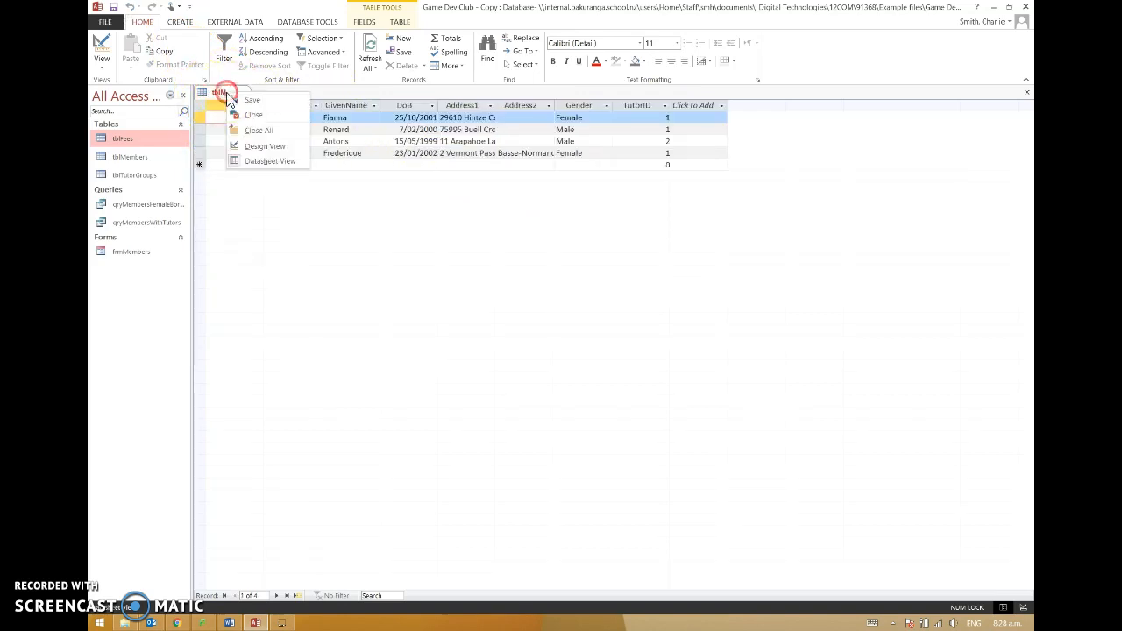
pyautogui.click(253, 115)
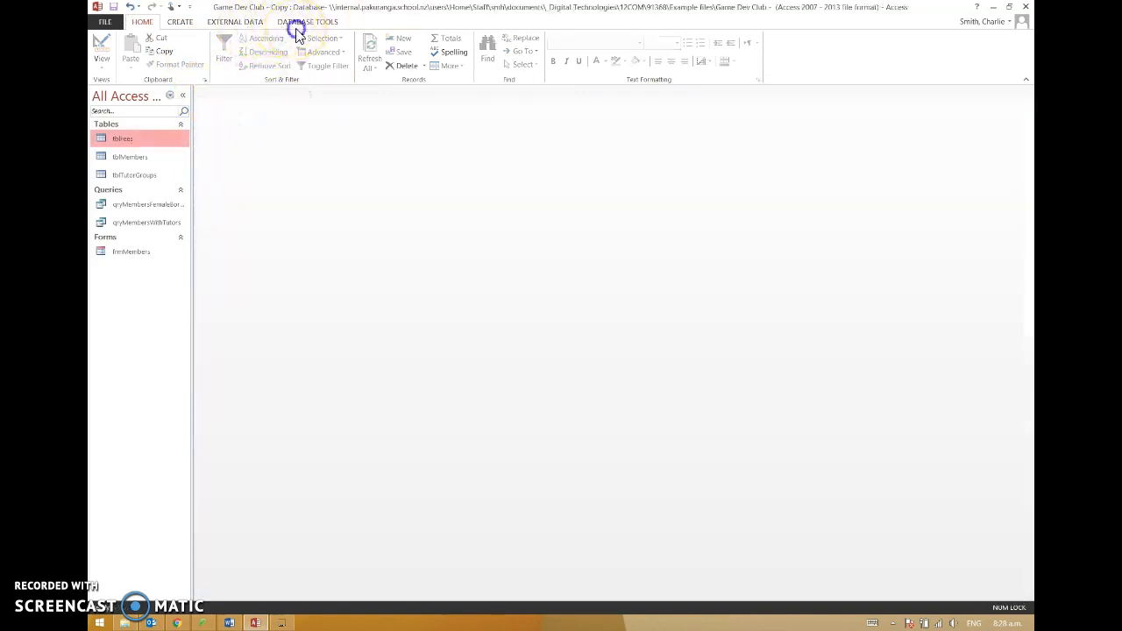
pyautogui.click(306, 22)
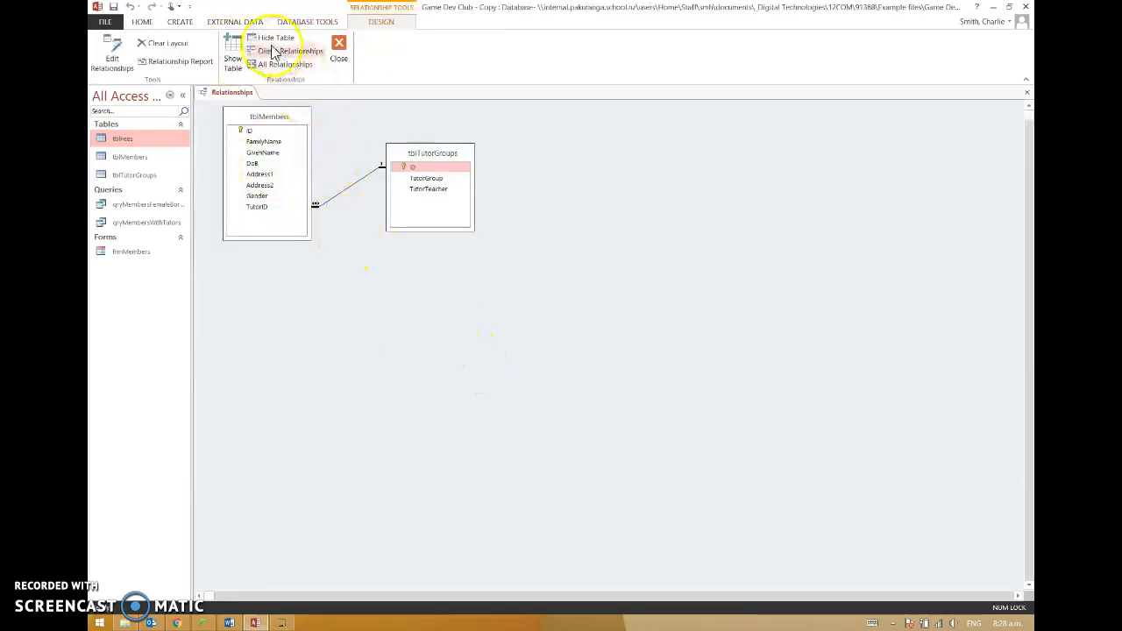
pyautogui.click(232, 51)
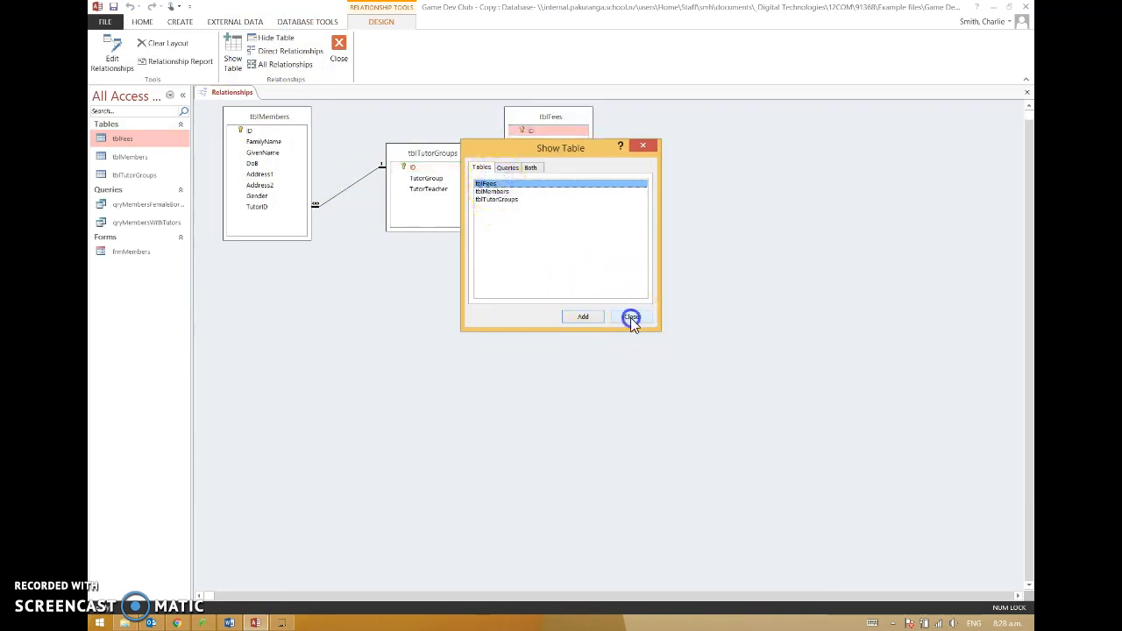
# Link tblMembers ID to tblFees MemberID with referential integrity, then save and close Relationships.
pyautogui.click(631, 316)
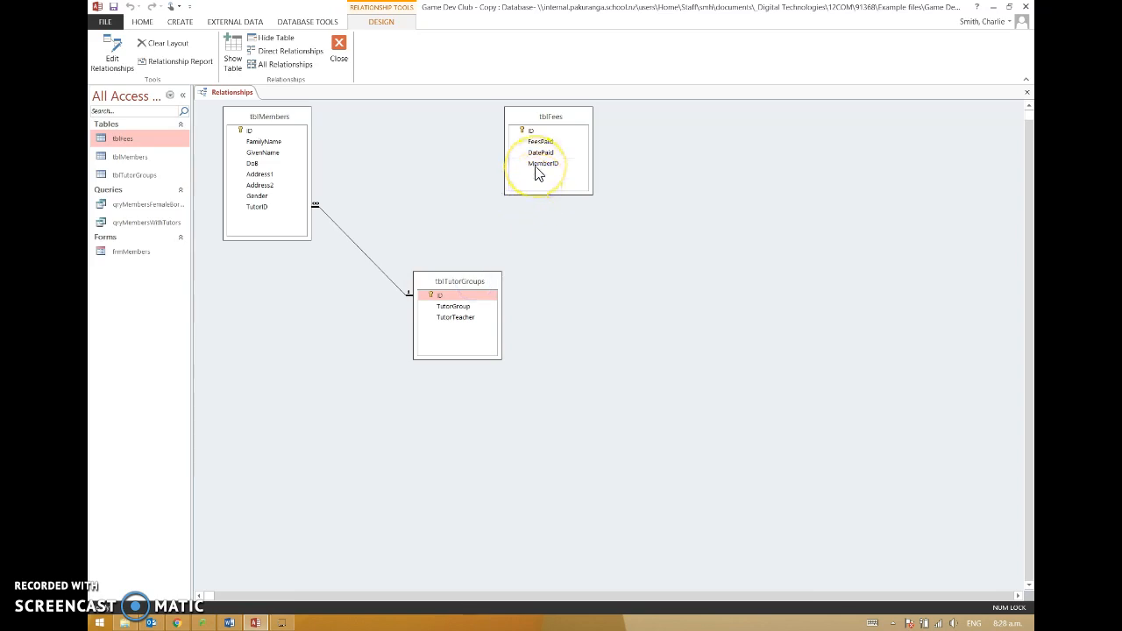
pyautogui.moveTo(263, 136)
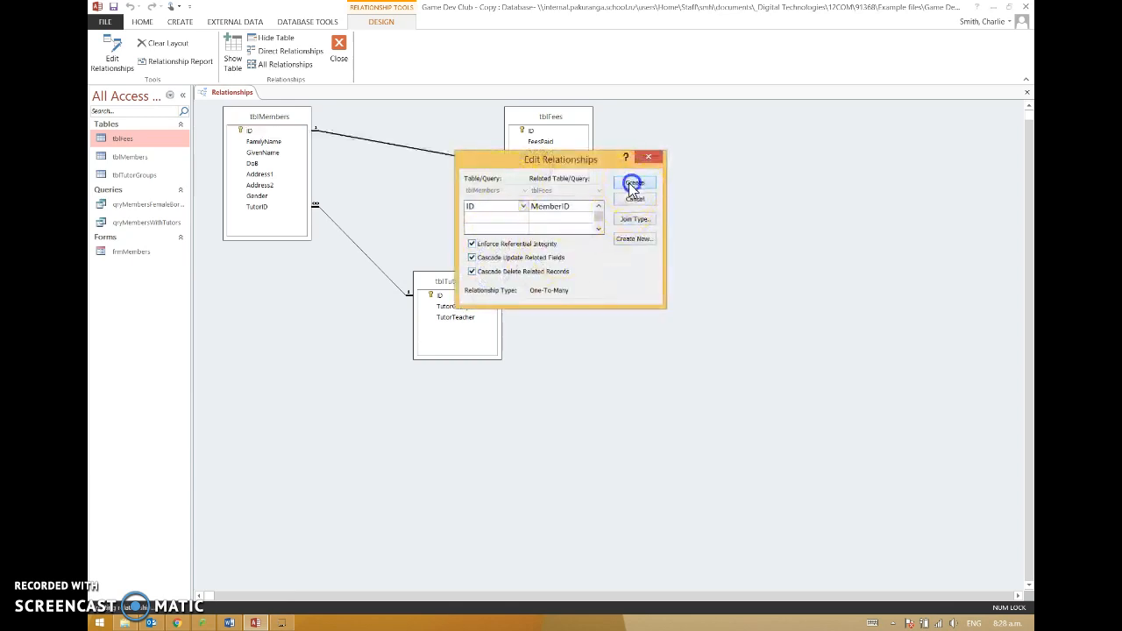
pyautogui.click(633, 184)
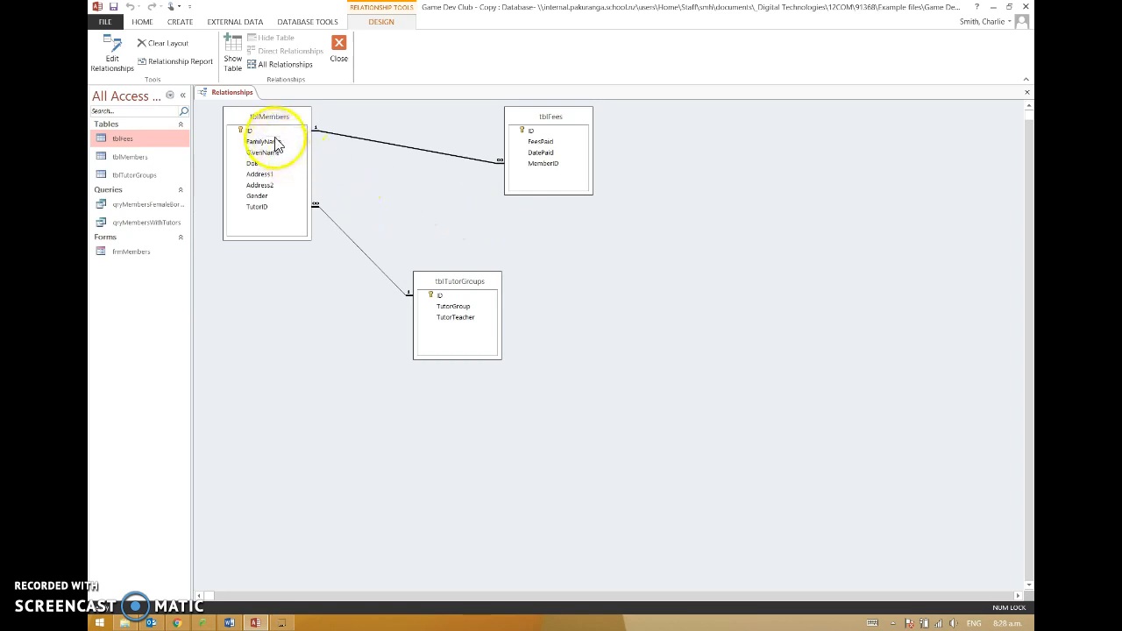
pyautogui.moveTo(526, 172)
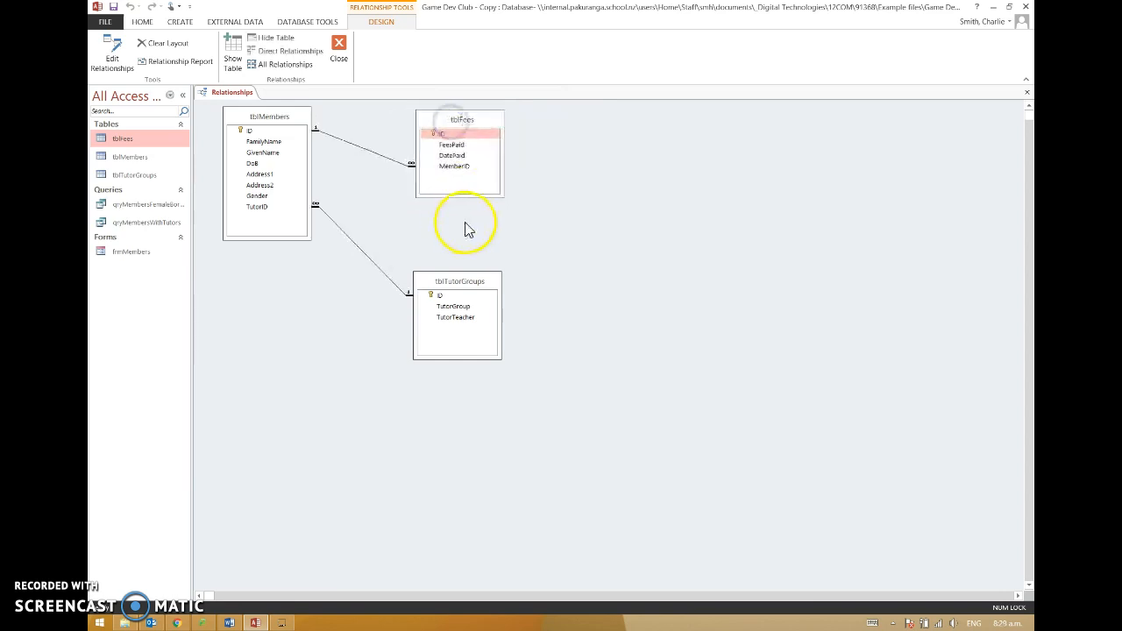
pyautogui.click(340, 44)
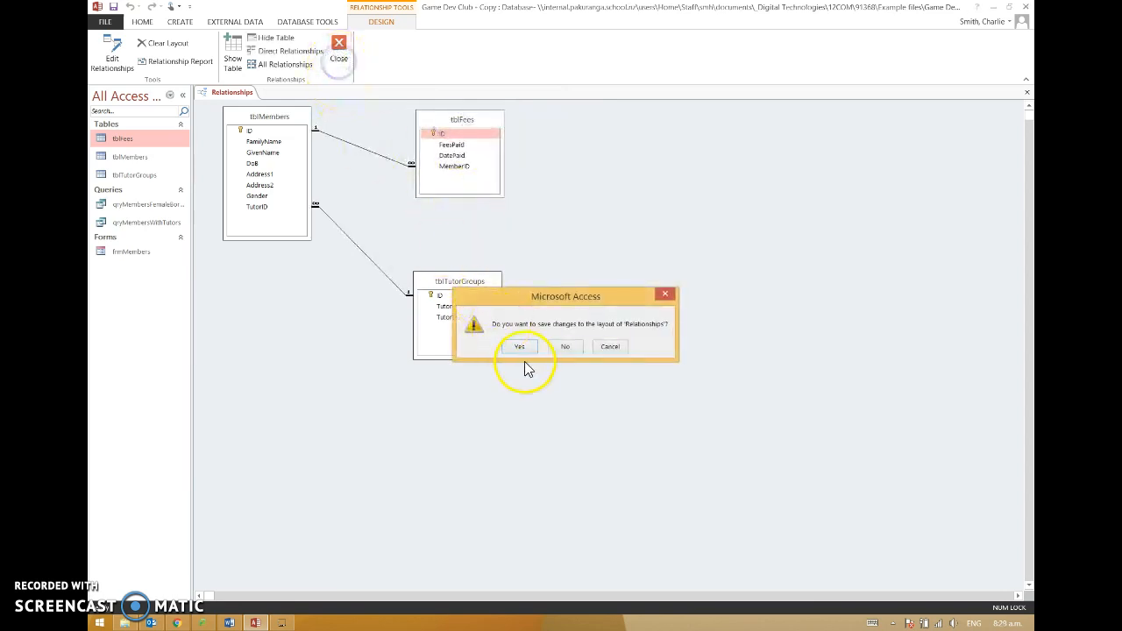
pyautogui.click(519, 346)
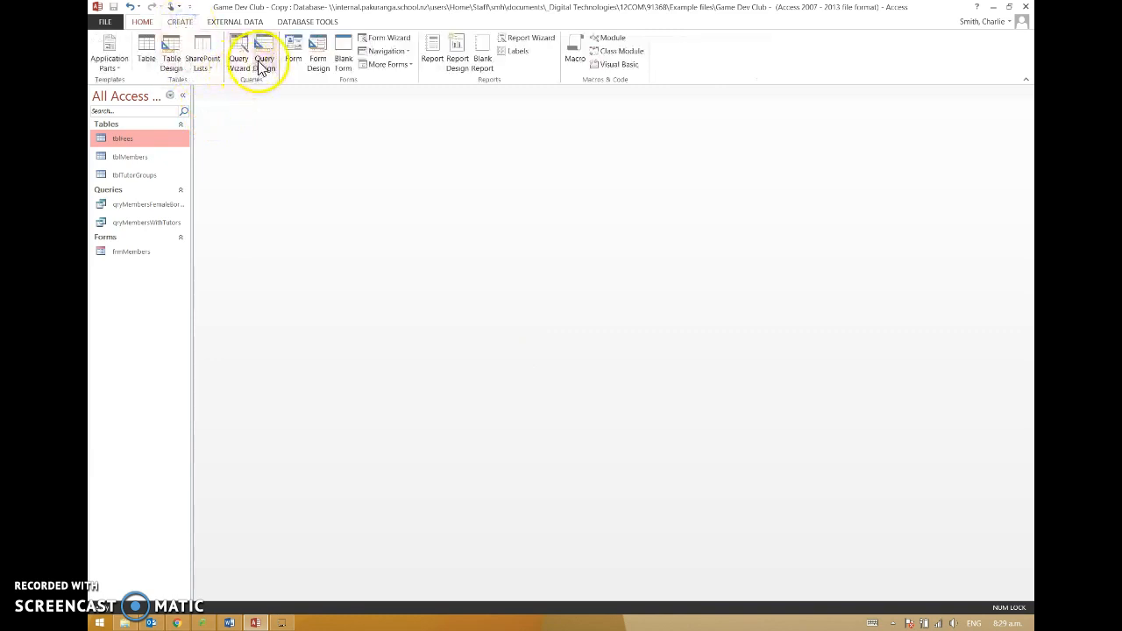
# Build a tblFees–tblMembers query with FamilyName, GivenName, FeesPaid and DatePaid, and run it.
pyautogui.click(262, 56)
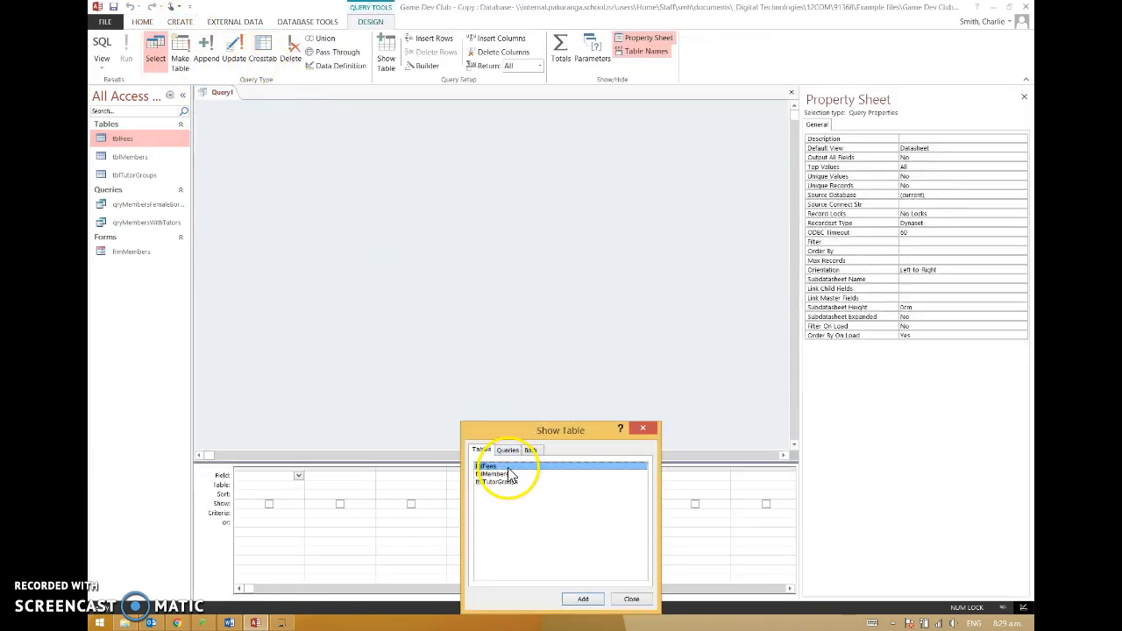
pyautogui.click(582, 599)
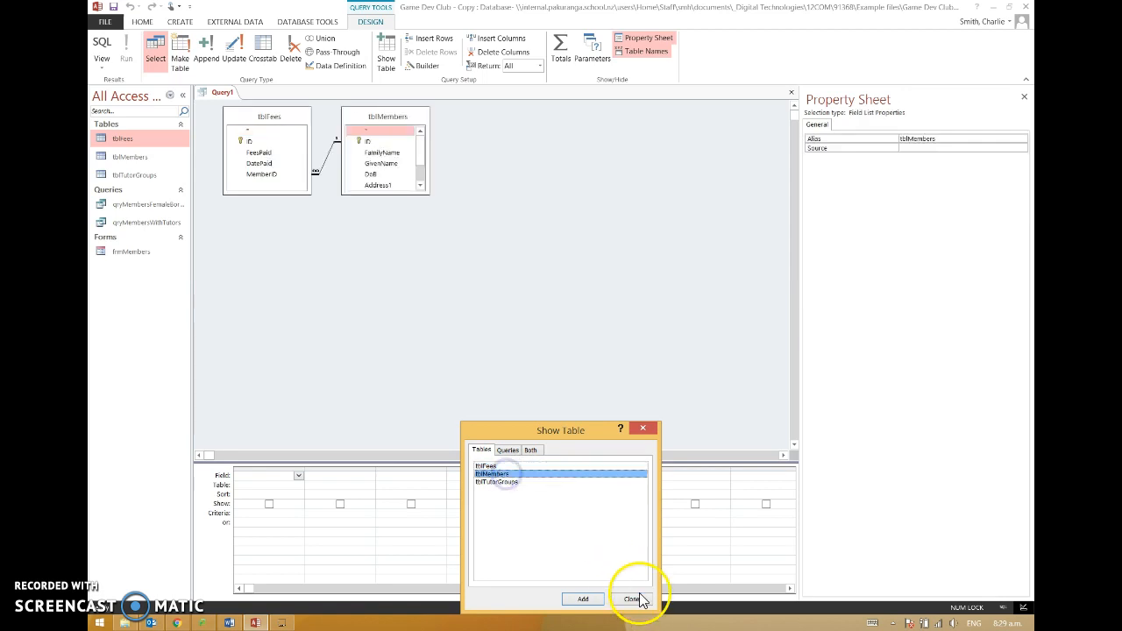
pyautogui.click(631, 598)
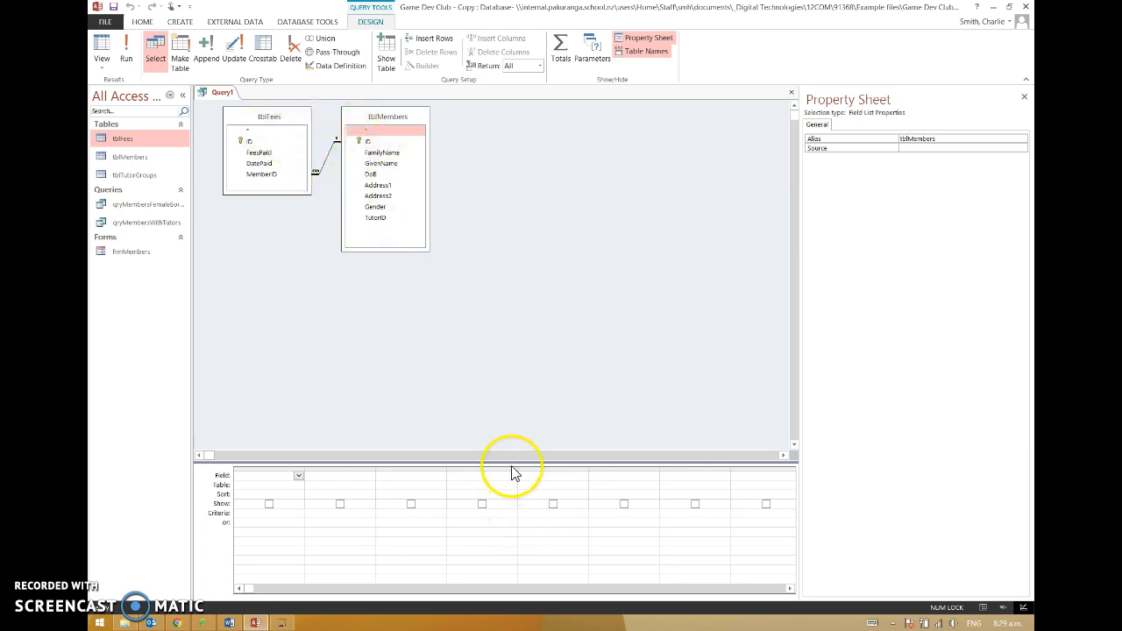
pyautogui.moveTo(504, 463)
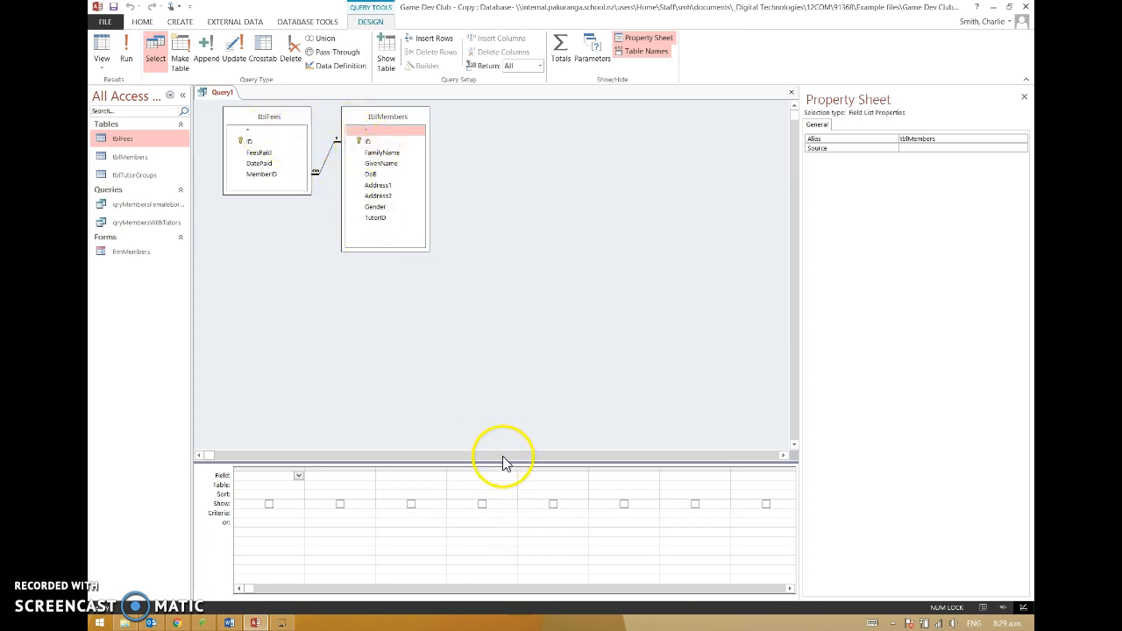
pyautogui.moveTo(502, 459); pyautogui.dragTo(487, 395)
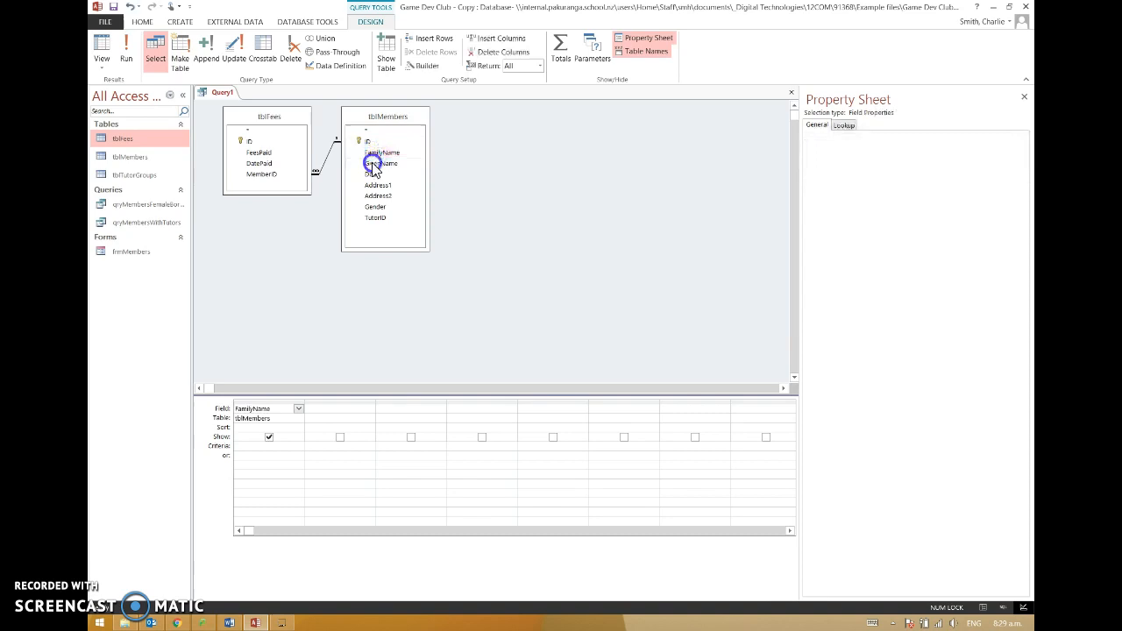
pyautogui.doubleClick(380, 163)
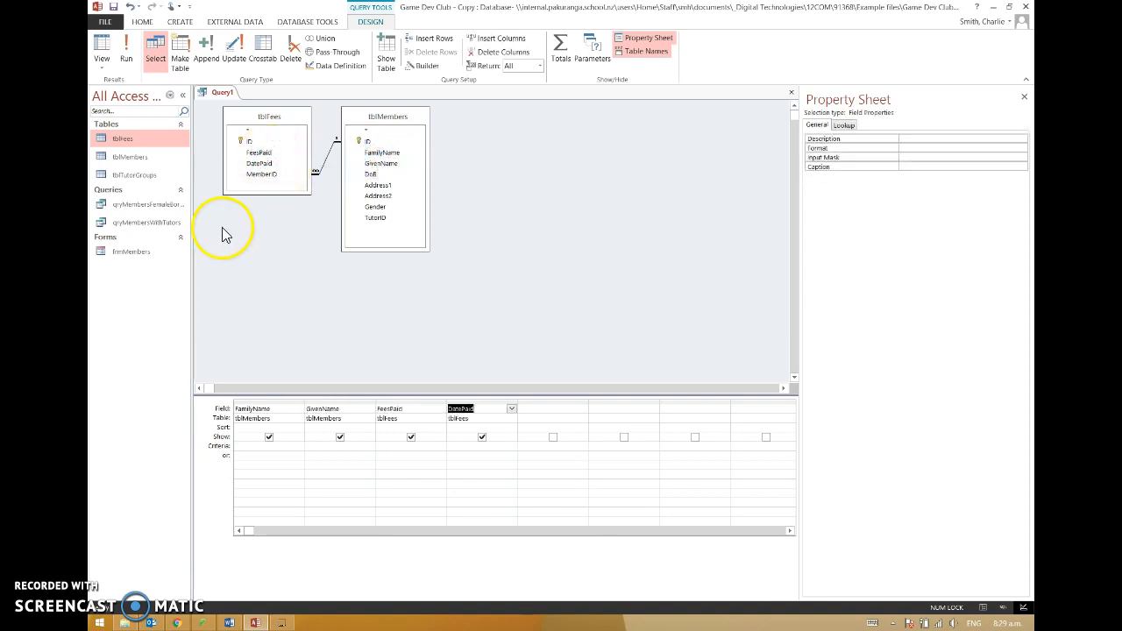
pyautogui.click(126, 53)
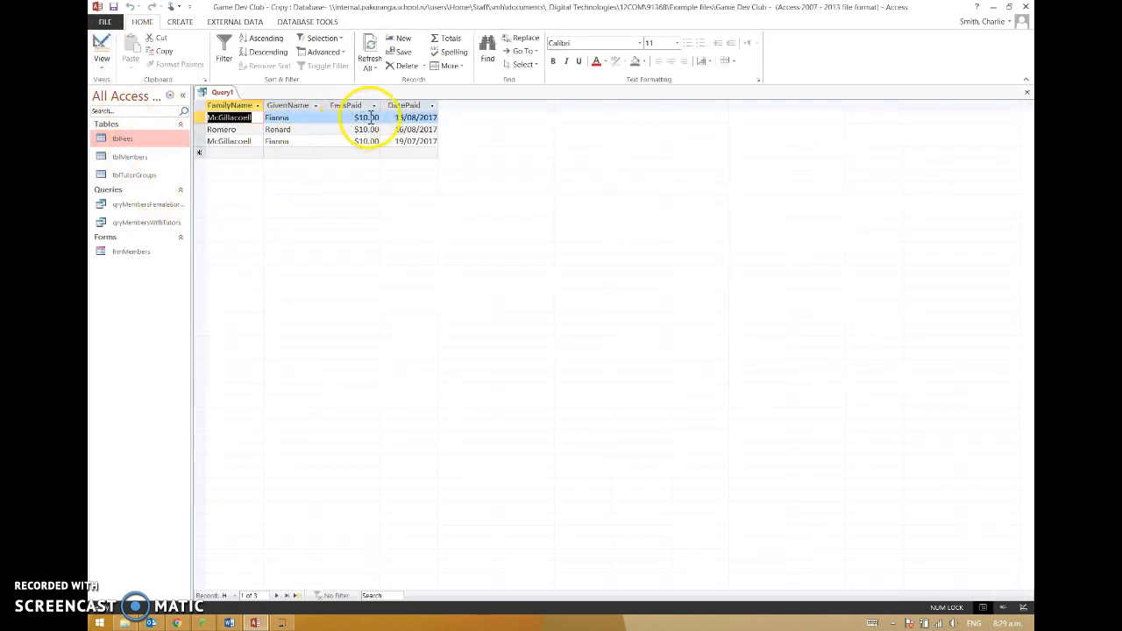
# Save the query from Design View as qryFeesPaid.
pyautogui.click(414, 117)
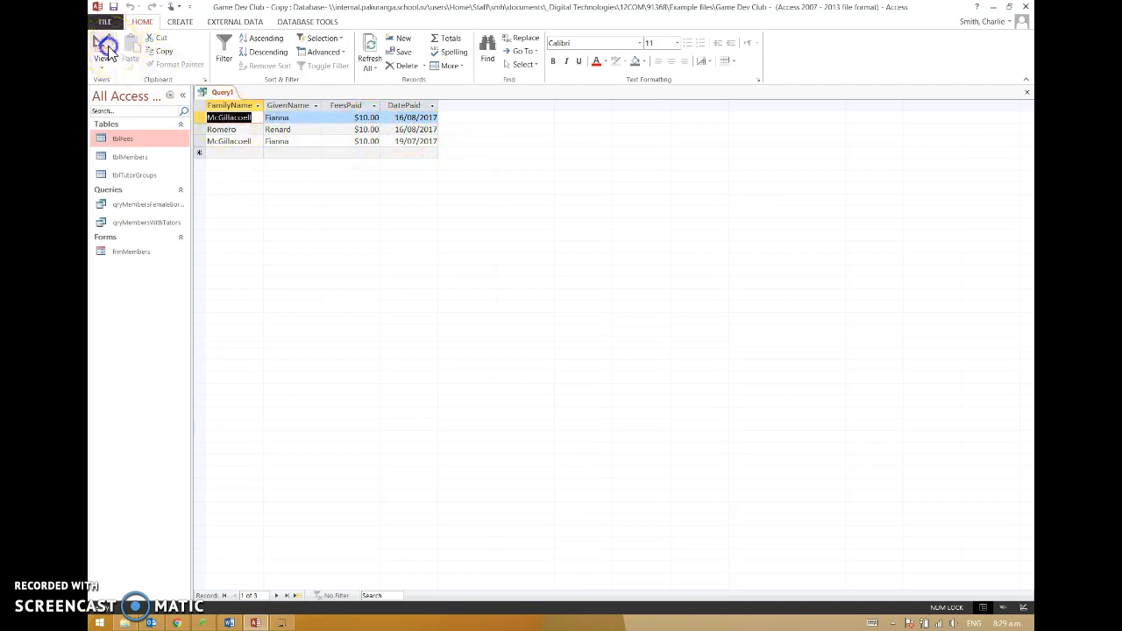
pyautogui.click(102, 50)
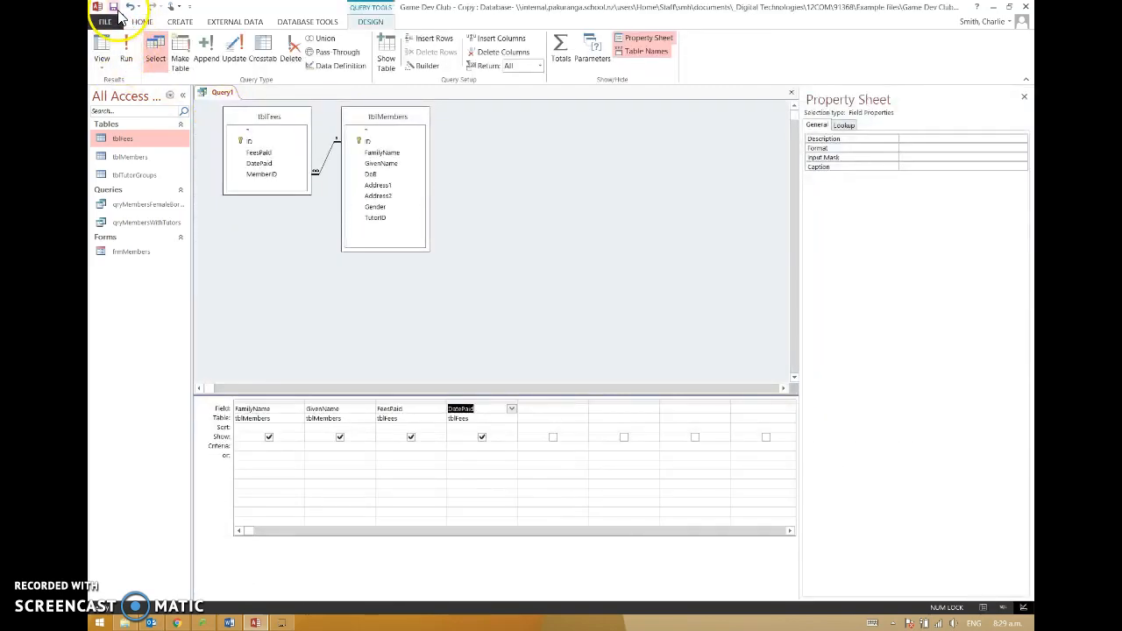
pyautogui.click(115, 7)
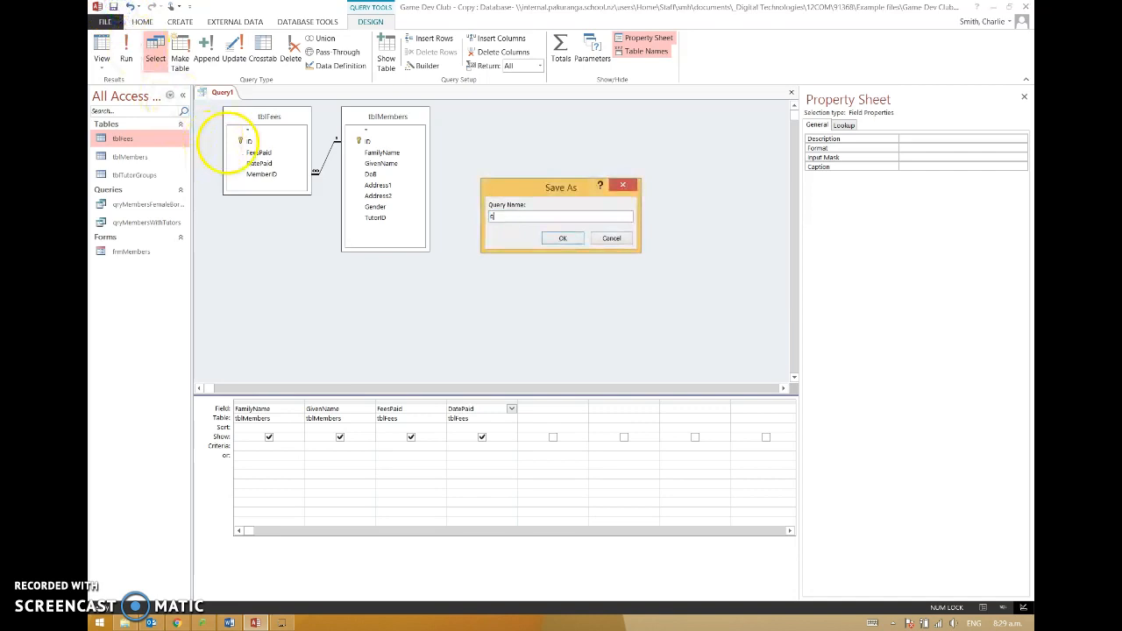
pyautogui.write('qryFeesP')
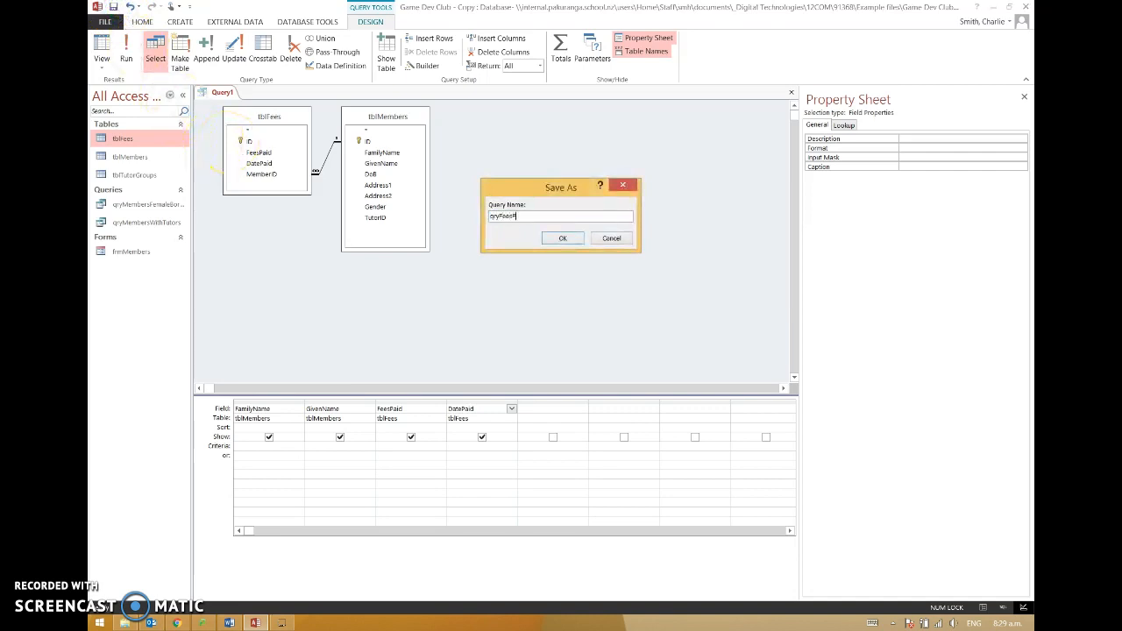
pyautogui.click(562, 237)
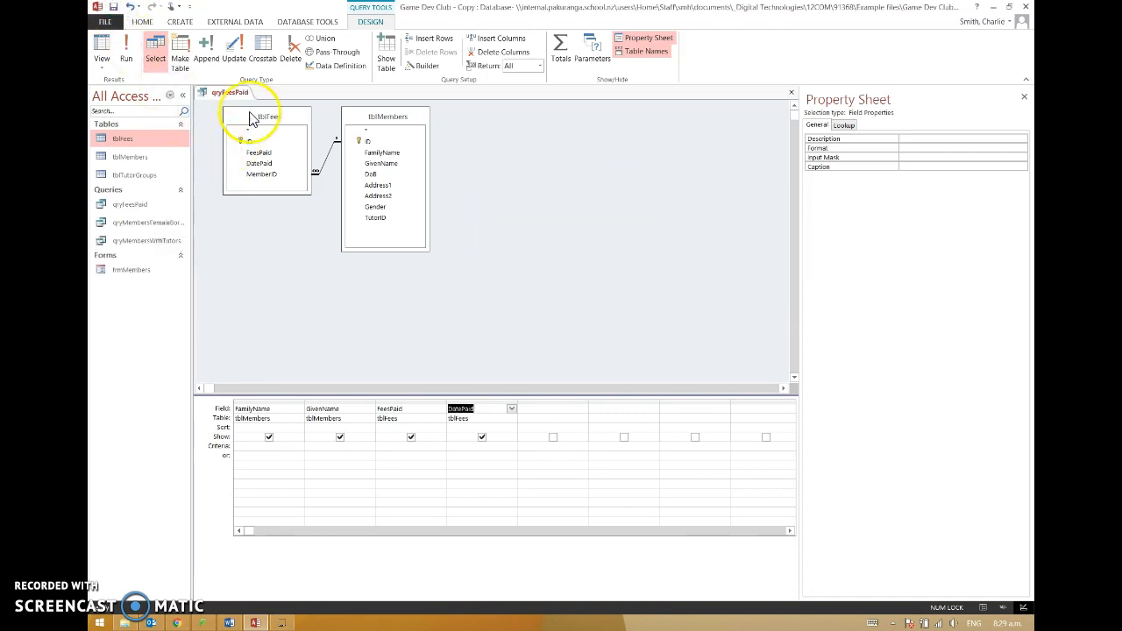